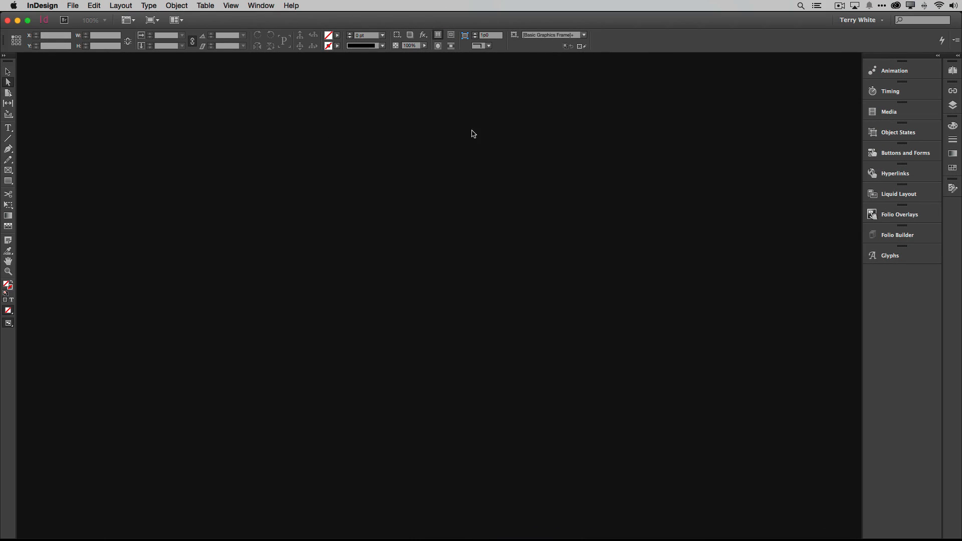
{"action": "mouse_move", "coordinate": [268, 24]}
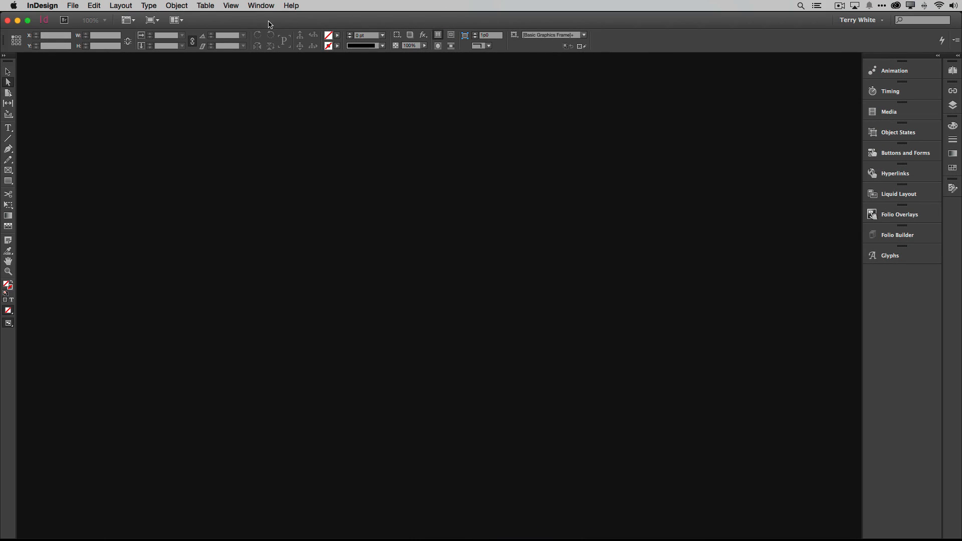
- Show the CC Libraries panel from the Window menu and review My Library's dropdown and flyout options
{"action": "left_click", "coordinate": [261, 5]}
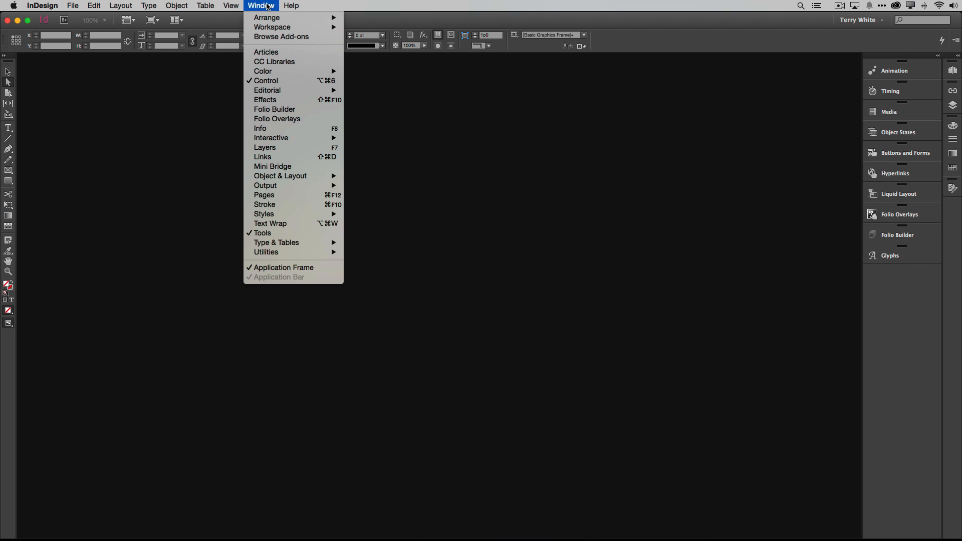
{"action": "mouse_move", "coordinate": [274, 61]}
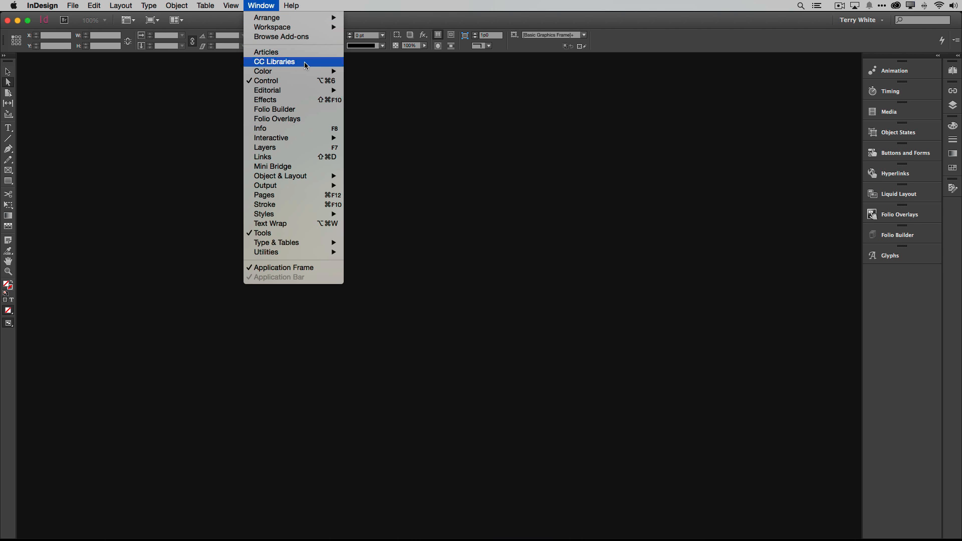
{"action": "left_click", "coordinate": [275, 61]}
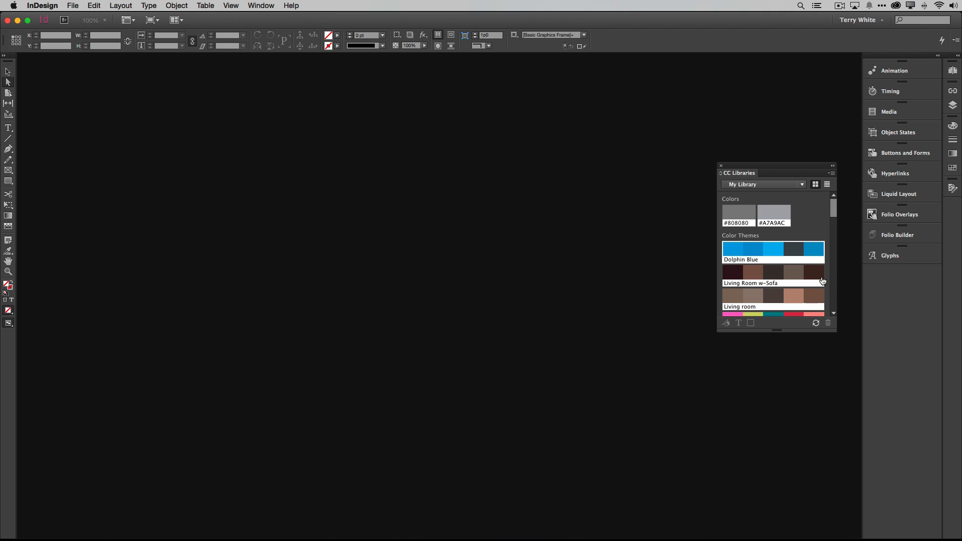
{"action": "left_click", "coordinate": [802, 184]}
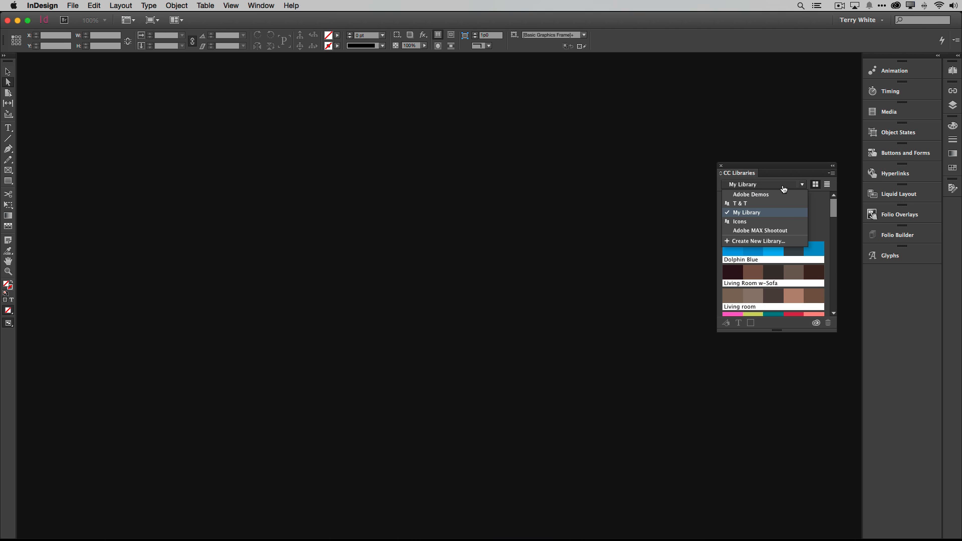
{"action": "mouse_move", "coordinate": [783, 239]}
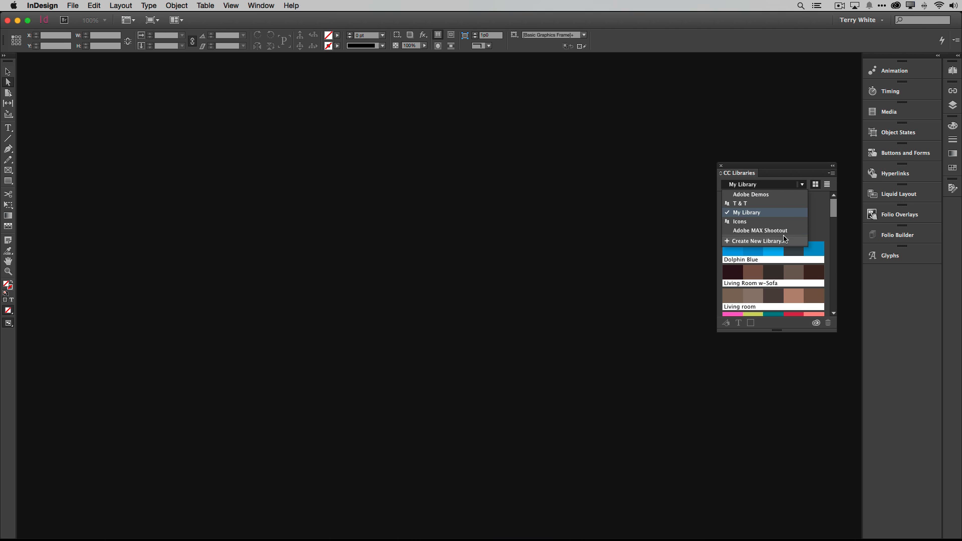
{"action": "mouse_move", "coordinate": [768, 243]}
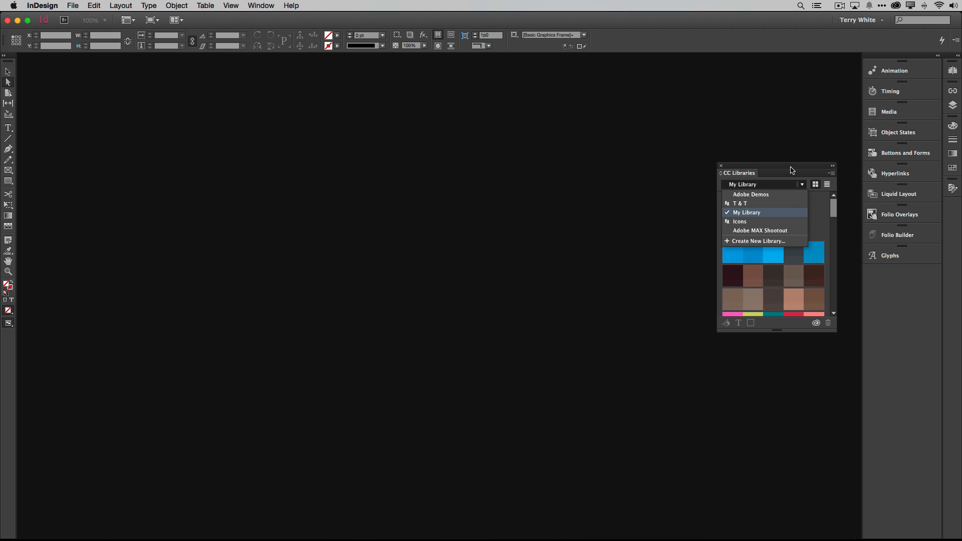
{"action": "left_click", "coordinate": [830, 173]}
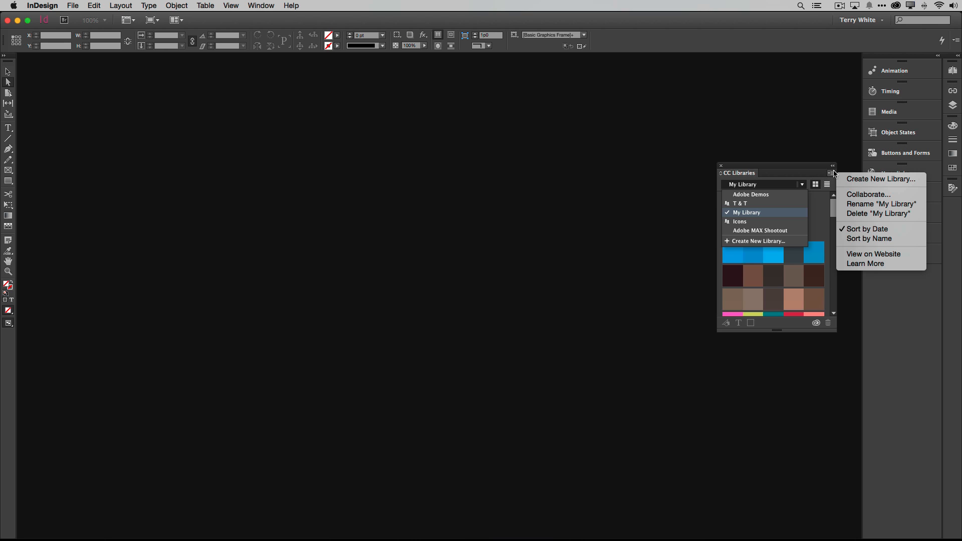
{"action": "mouse_move", "coordinate": [867, 194]}
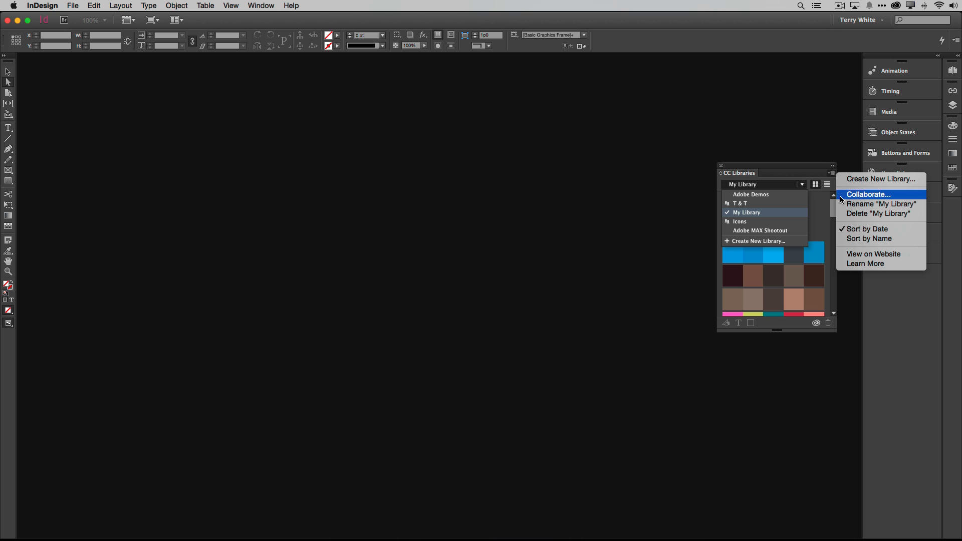
{"action": "mouse_move", "coordinate": [876, 109]}
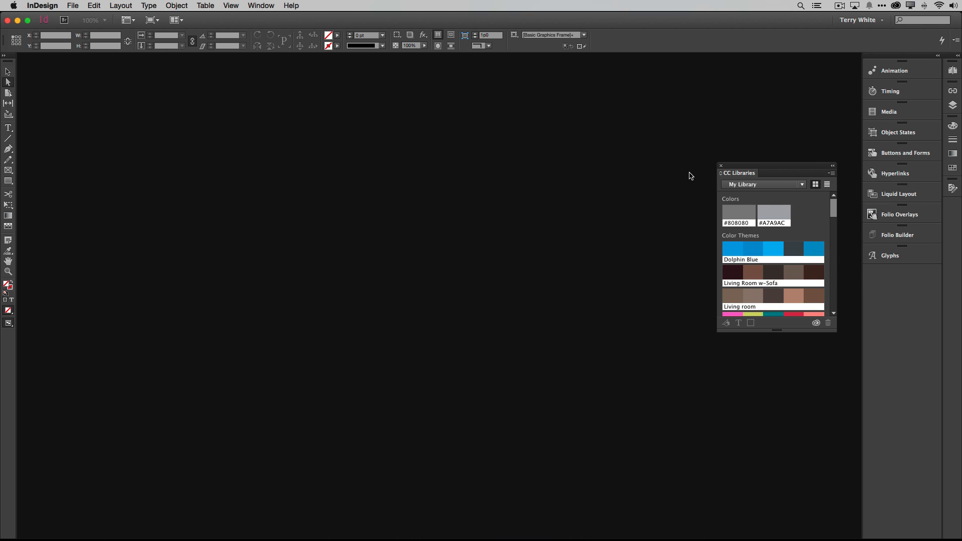
{"action": "mouse_move", "coordinate": [774, 217]}
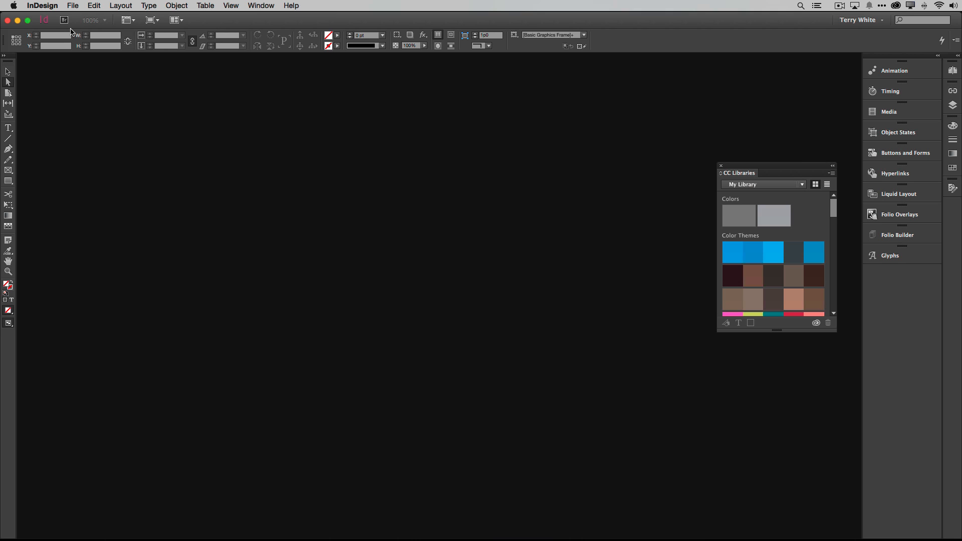
- Create a new Letter document with Facing Pages unchecked
{"action": "left_click", "coordinate": [72, 6]}
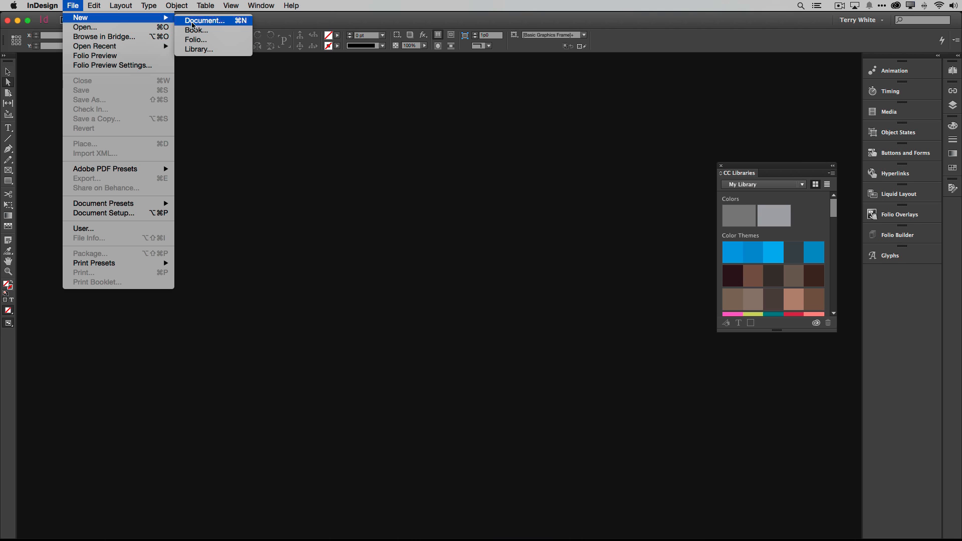
{"action": "left_click", "coordinate": [204, 20]}
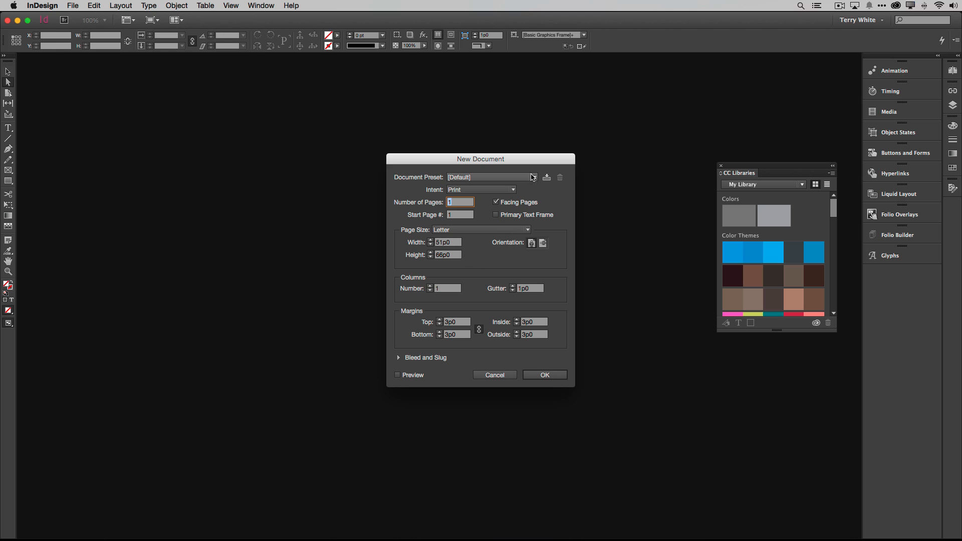
{"action": "left_click", "coordinate": [496, 202]}
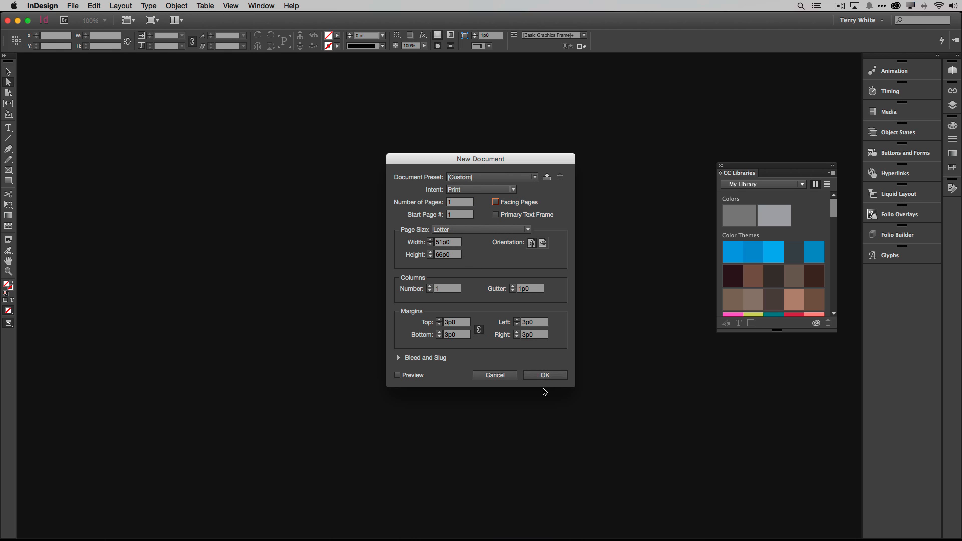
{"action": "left_click", "coordinate": [543, 374]}
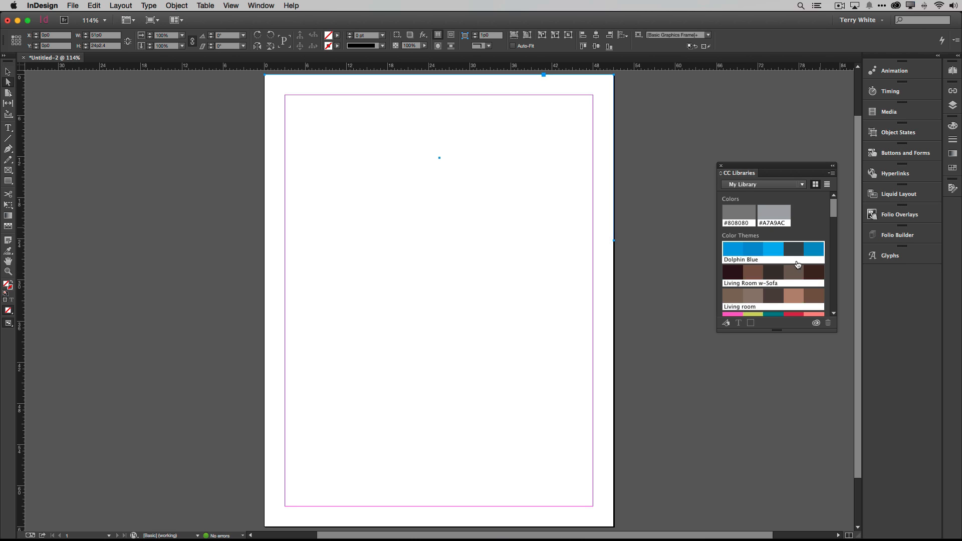
- Fill the selected top triangle with the Kim theme's yellow-green swatch
{"action": "scroll", "scroll_direction": "down", "scroll_amount": 3}
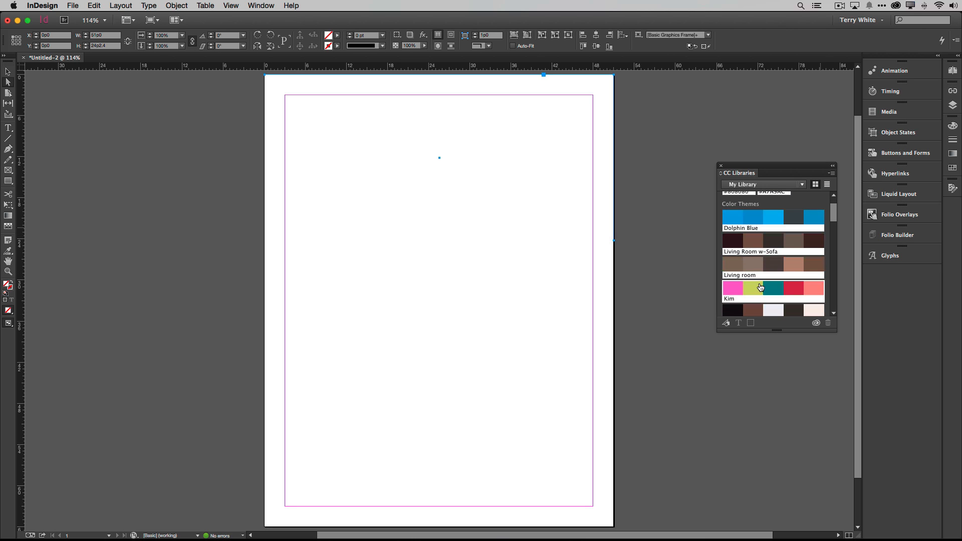
{"action": "left_click", "coordinate": [752, 289]}
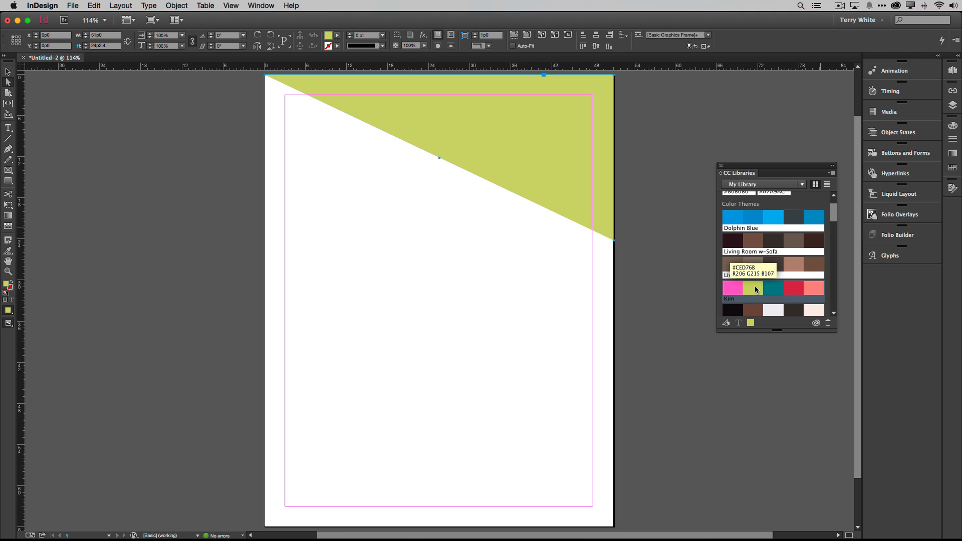
{"action": "mouse_move", "coordinate": [749, 281]}
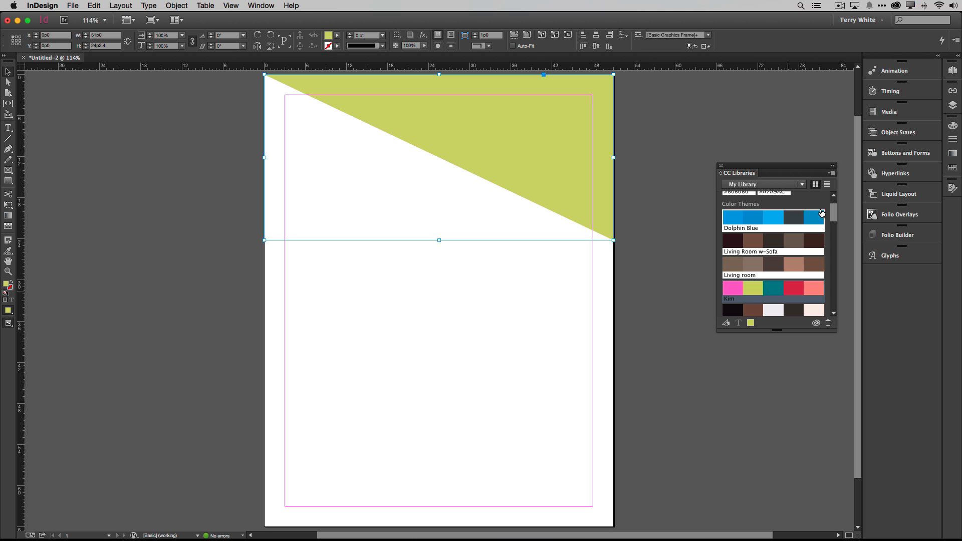
{"action": "scroll", "scroll_direction": "up", "scroll_amount": 3}
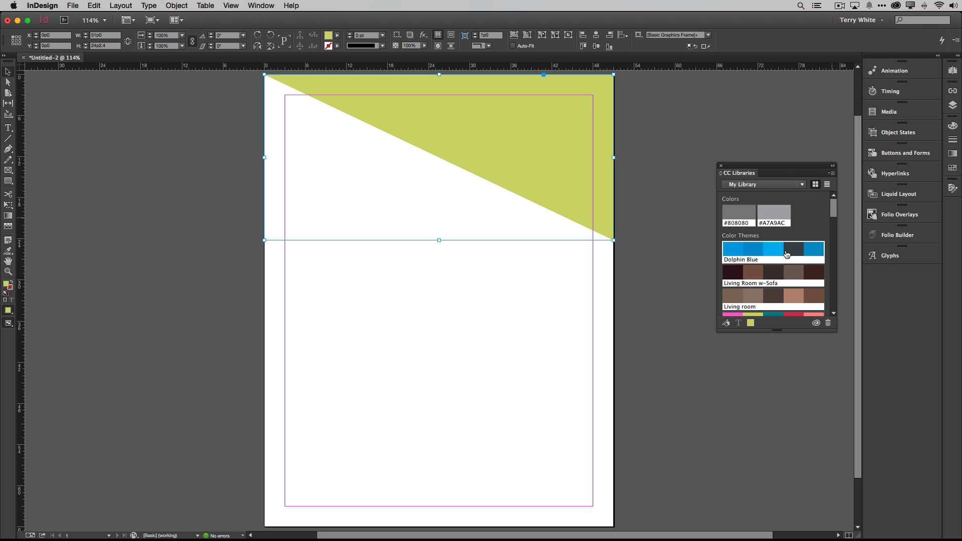
{"action": "scroll", "scroll_direction": "down", "scroll_amount": 3}
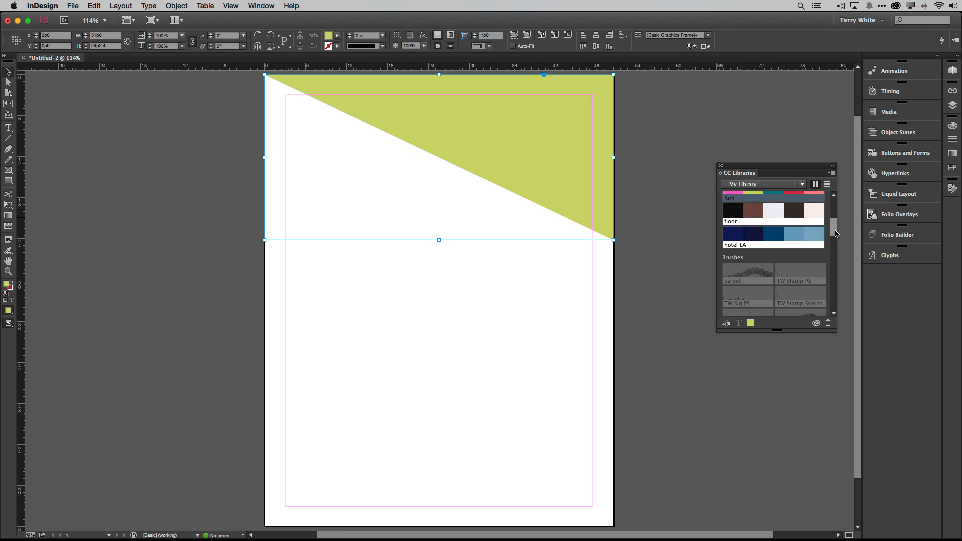
{"action": "scroll", "scroll_direction": "down", "scroll_amount": 3}
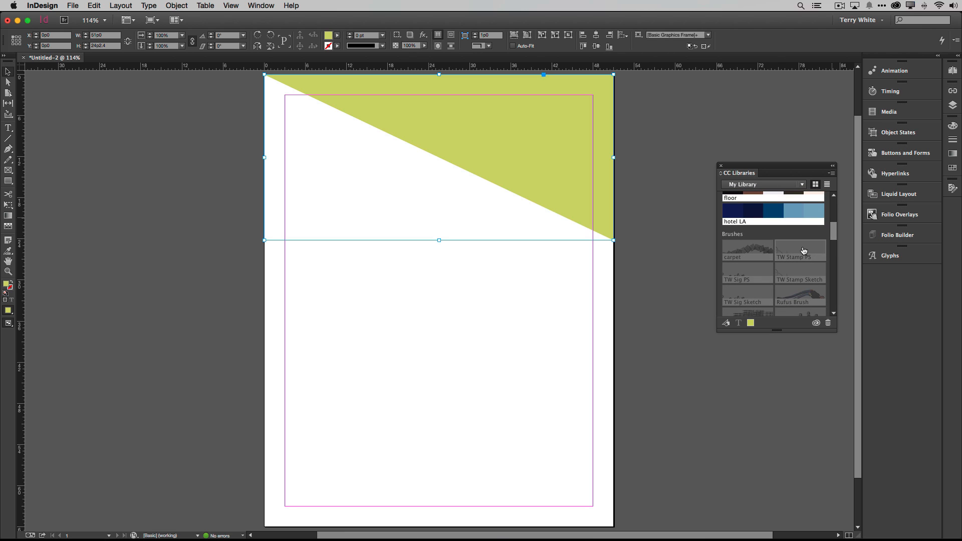
{"action": "mouse_move", "coordinate": [799, 251]}
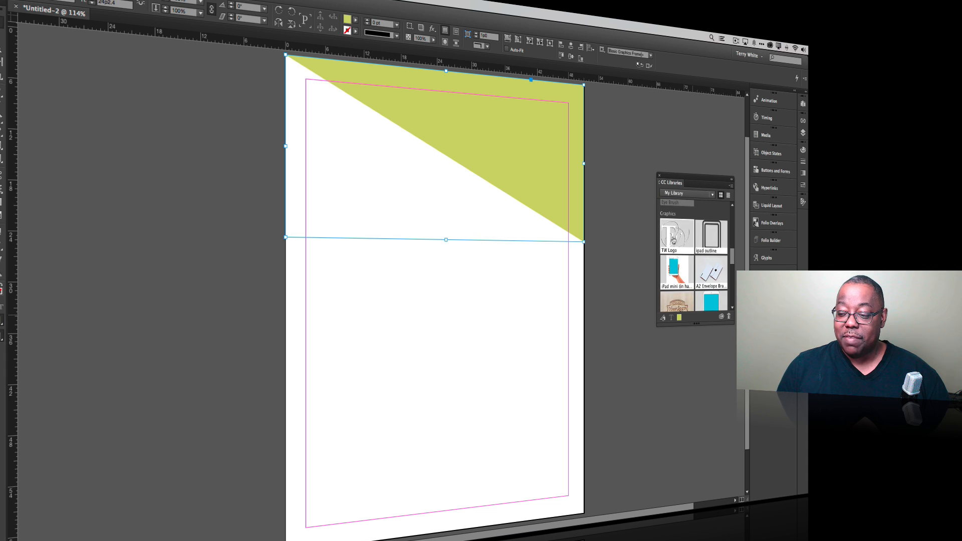
{"action": "mouse_move", "coordinate": [674, 234]}
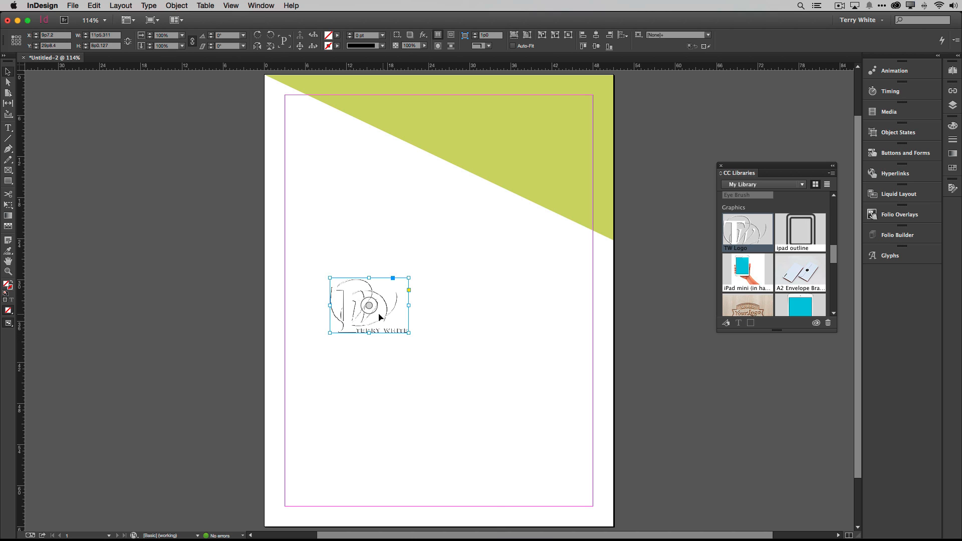
- Set the placed TW Logo to High Quality Display and move it to the top-left corner
{"action": "right_click", "coordinate": [378, 317]}
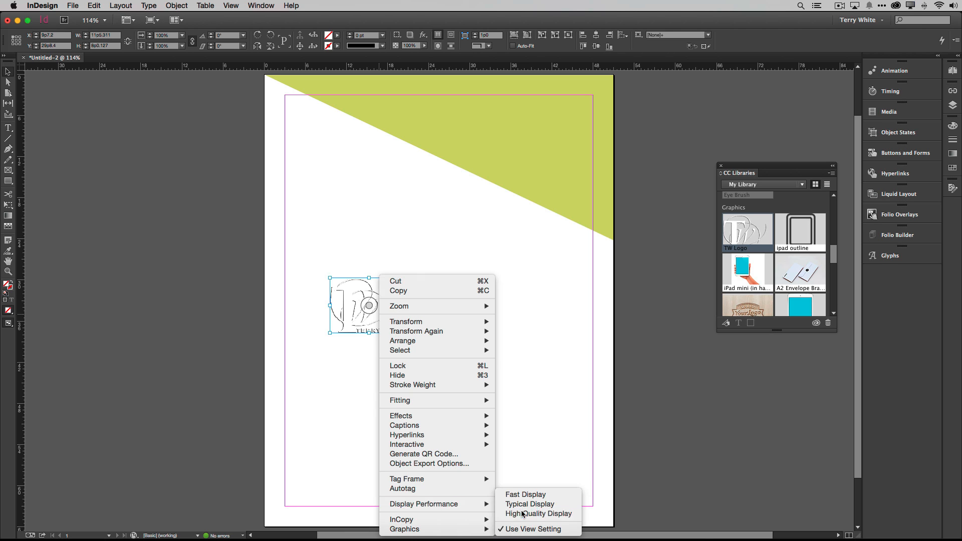
{"action": "left_click", "coordinate": [537, 513]}
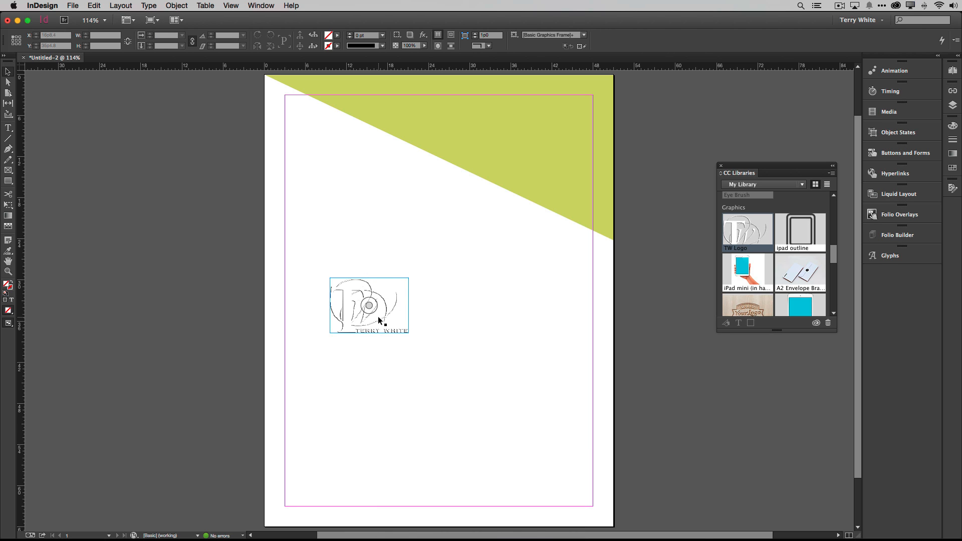
{"action": "left_click_drag", "start_coordinate": [288, 160], "coordinate": [367, 212]}
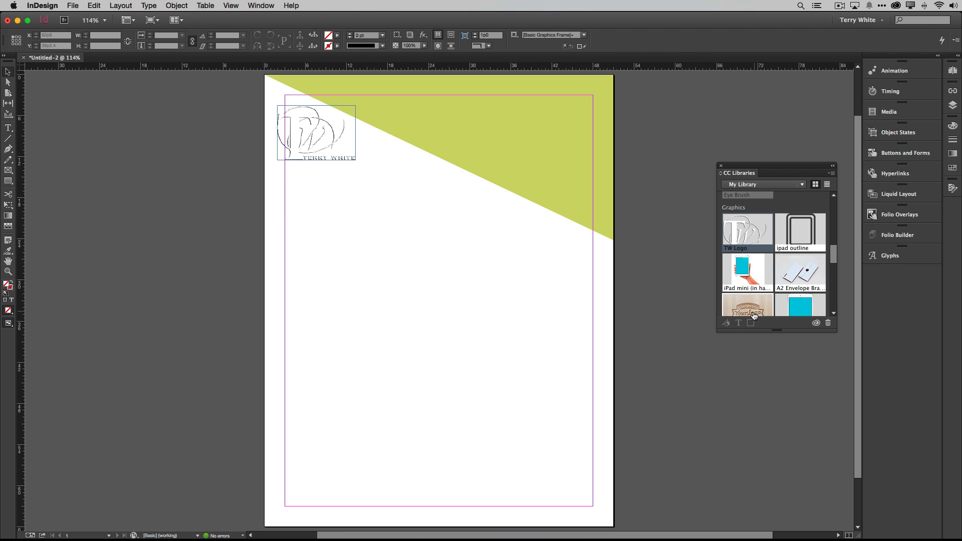
{"action": "mouse_move", "coordinate": [746, 272]}
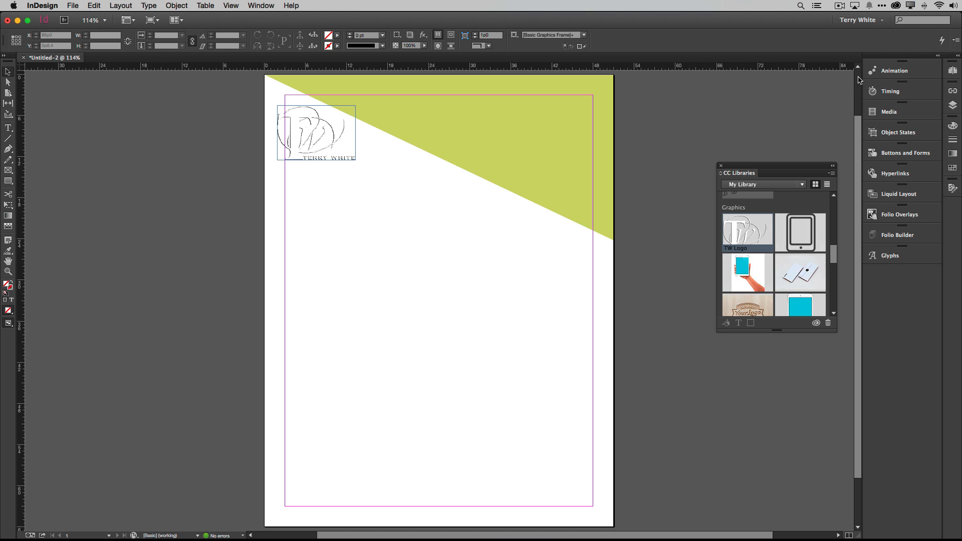
- Search the Creative Cloud Market assets for 'camera'
{"action": "left_click", "coordinate": [896, 6]}
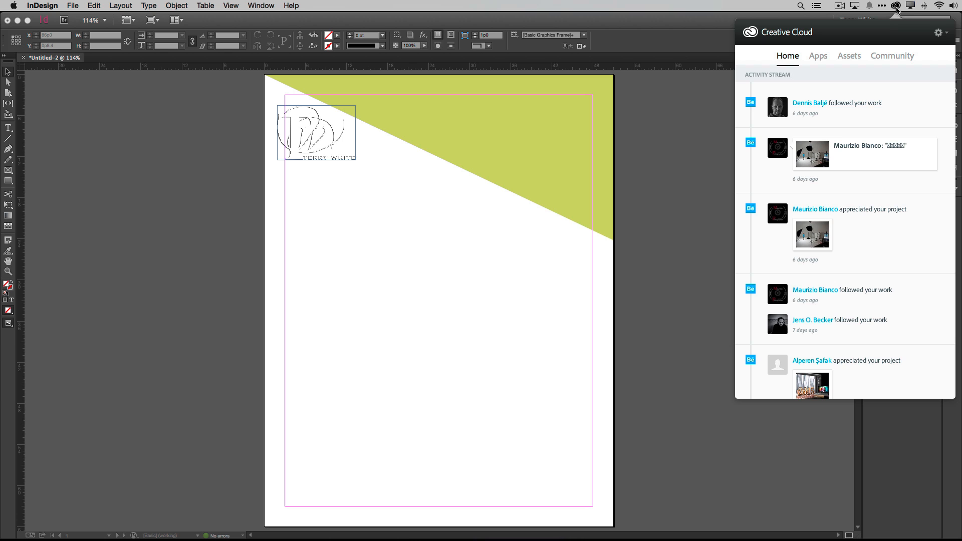
{"action": "left_click", "coordinate": [848, 56]}
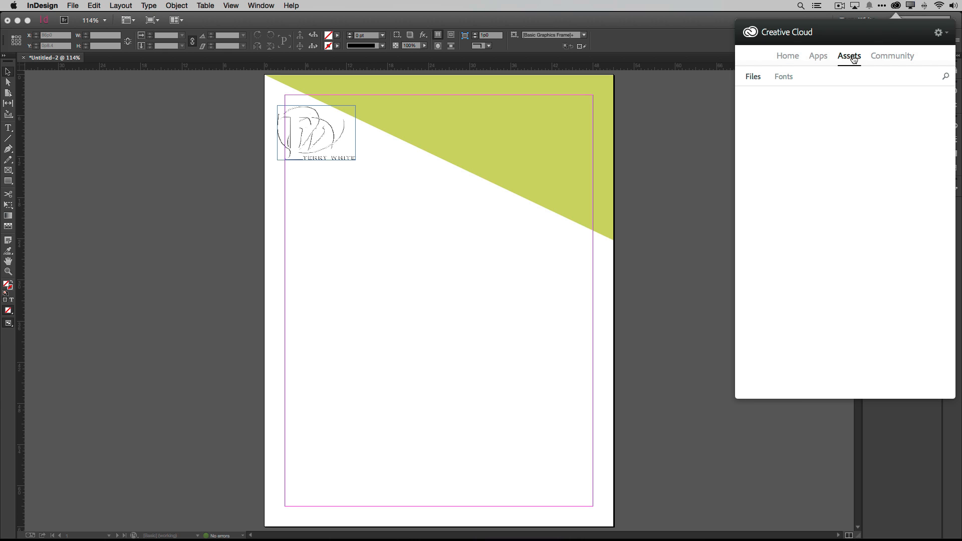
{"action": "left_click", "coordinate": [818, 76]}
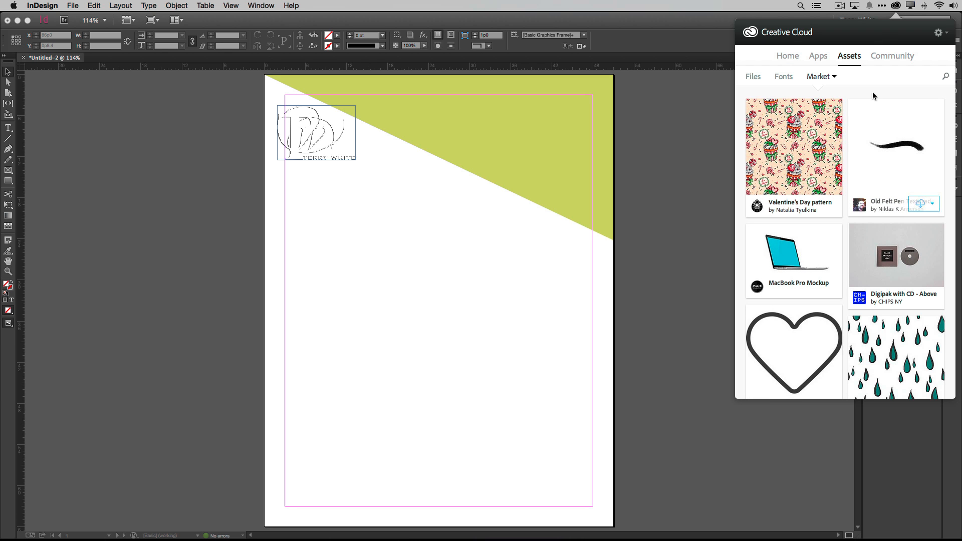
{"action": "left_click", "coordinate": [944, 76]}
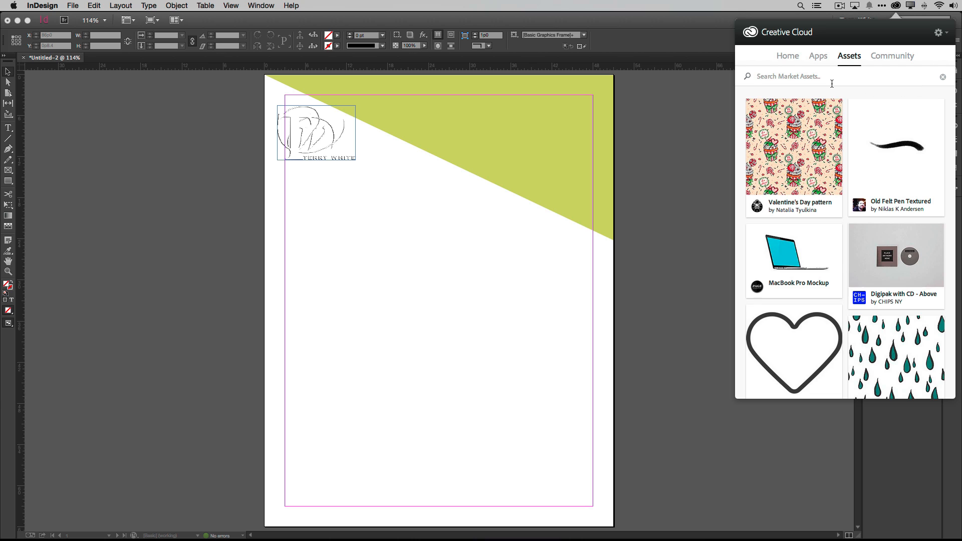
{"action": "type", "text": "camera"}
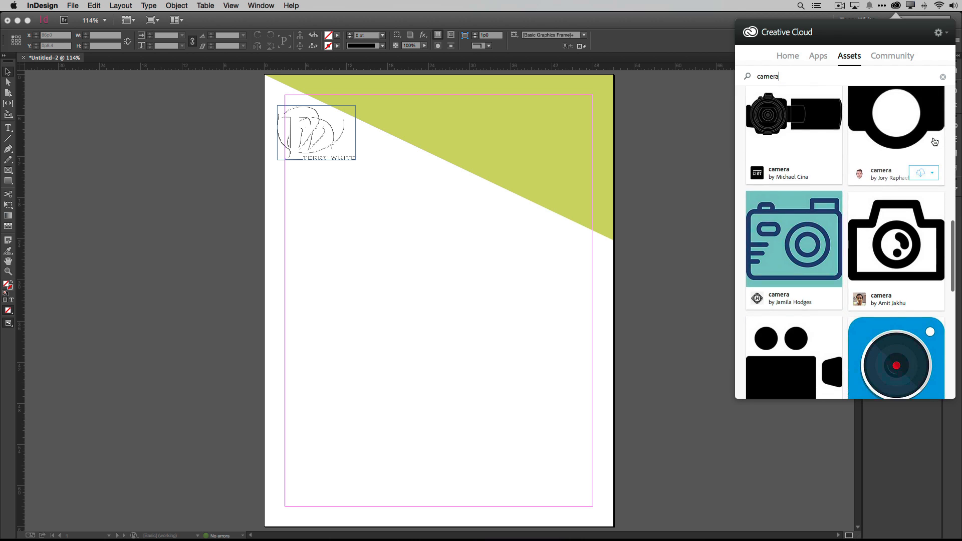
- Locate the DSLR Camera vector in the results and download it into My Library
{"action": "scroll", "scroll_direction": "down", "scroll_amount": 3}
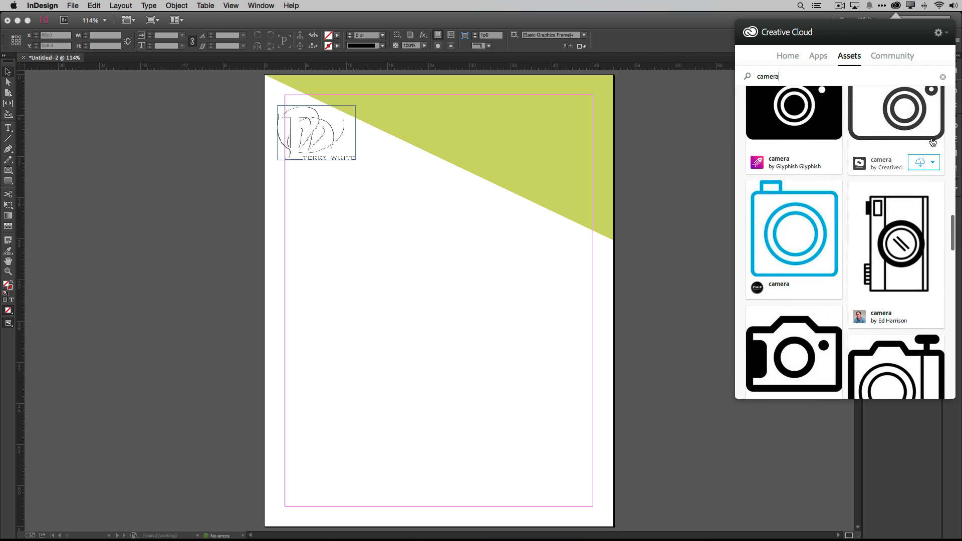
{"action": "scroll", "scroll_direction": "down", "scroll_amount": 3}
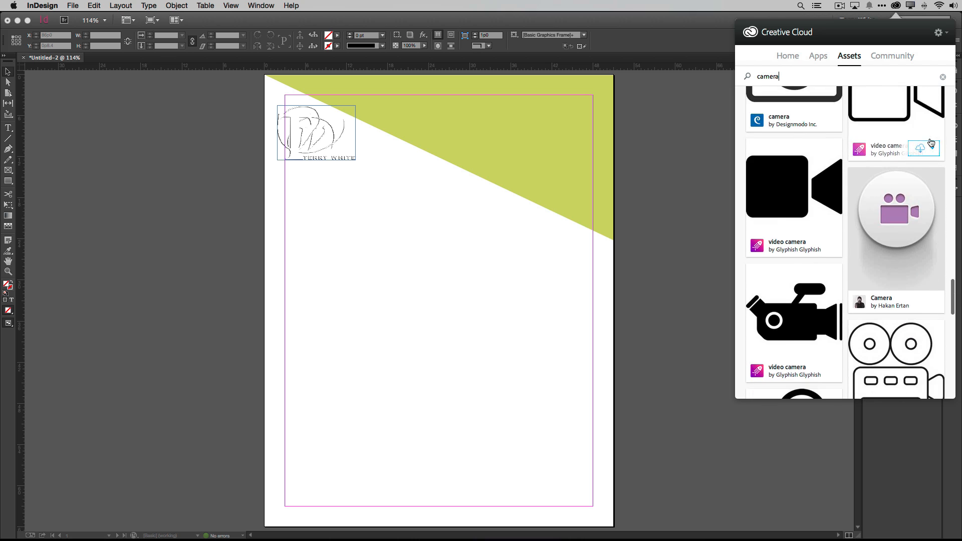
{"action": "scroll", "scroll_direction": "down", "scroll_amount": 3}
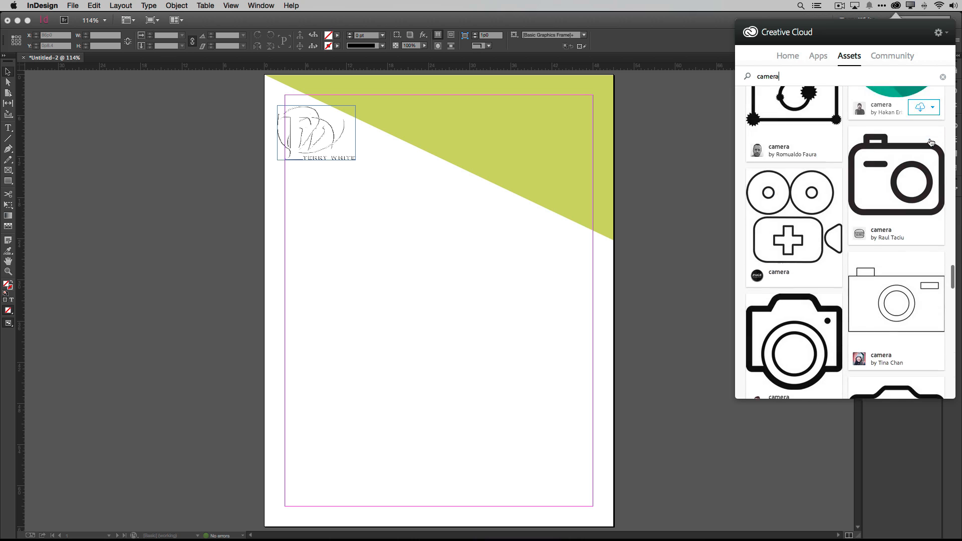
{"action": "scroll", "scroll_direction": "down", "scroll_amount": 3}
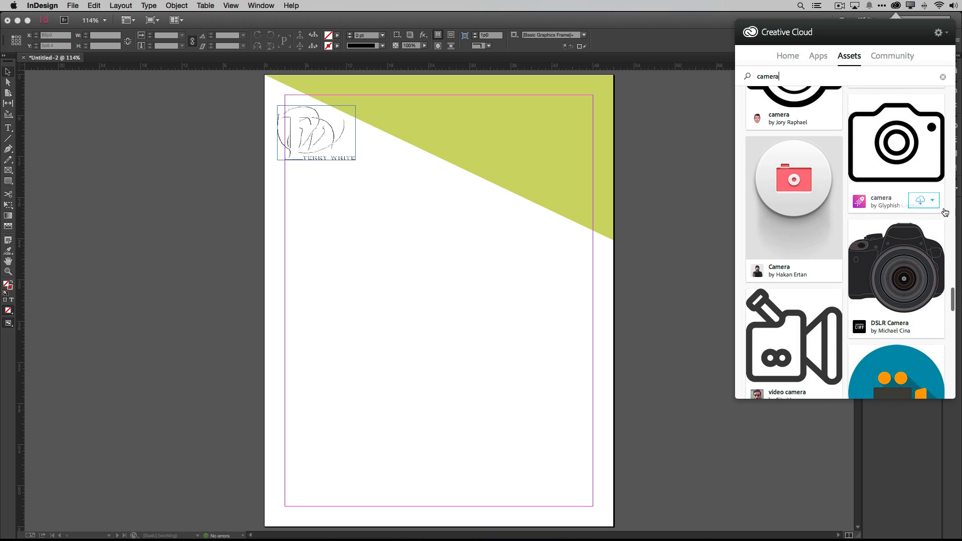
{"action": "left_click", "coordinate": [932, 201]}
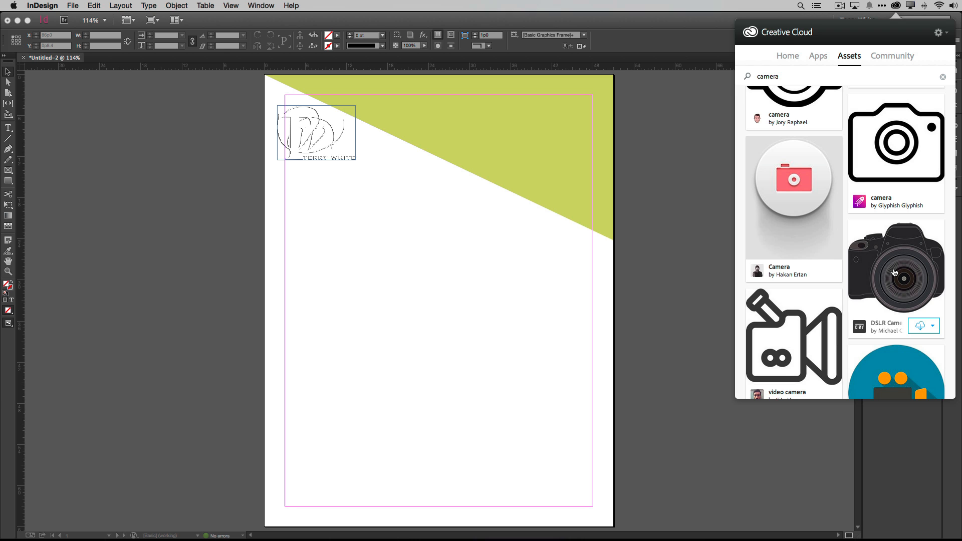
{"action": "left_click", "coordinate": [895, 265]}
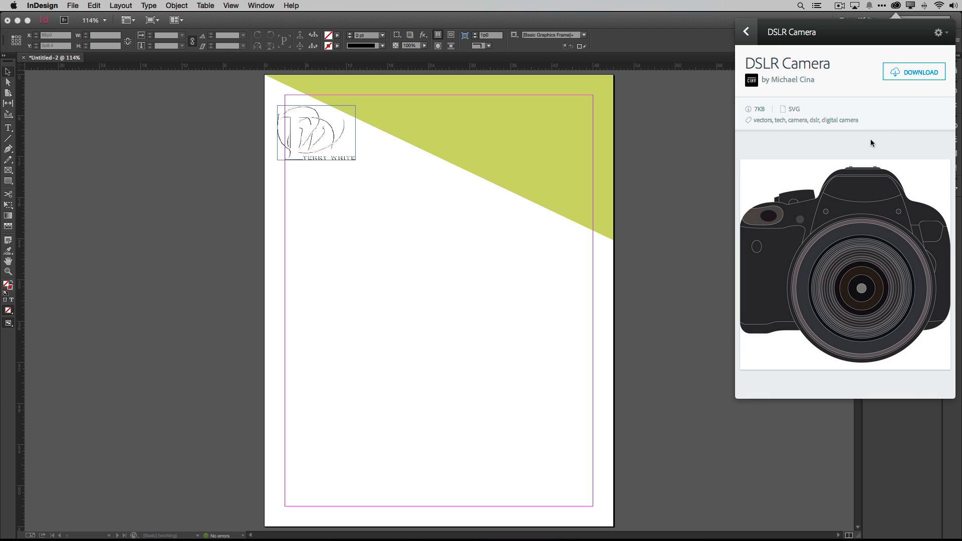
{"action": "left_click", "coordinate": [745, 31]}
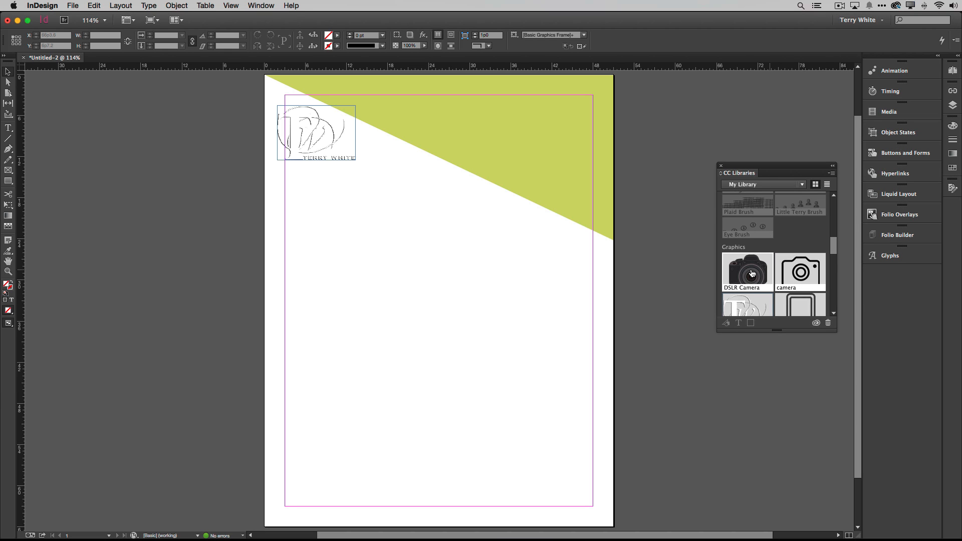
{"action": "mouse_move", "coordinate": [752, 272]}
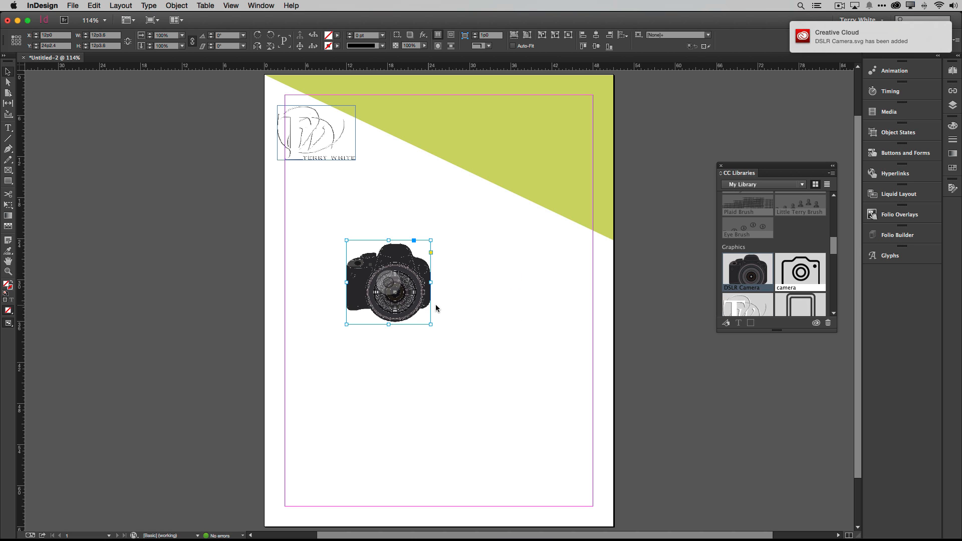
- Set the placed DSLR Camera to High Quality Display and deselect it
{"action": "right_click", "coordinate": [436, 306]}
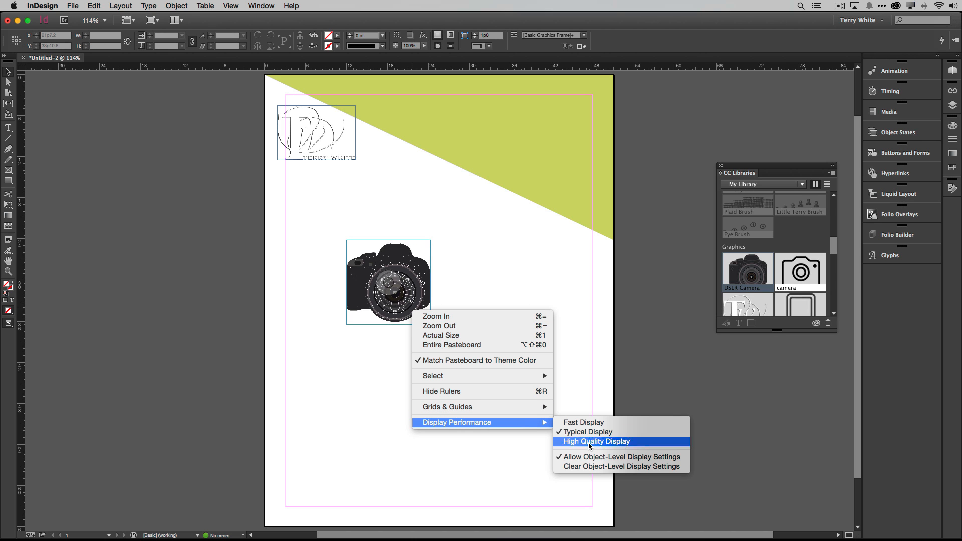
{"action": "left_click", "coordinate": [594, 441]}
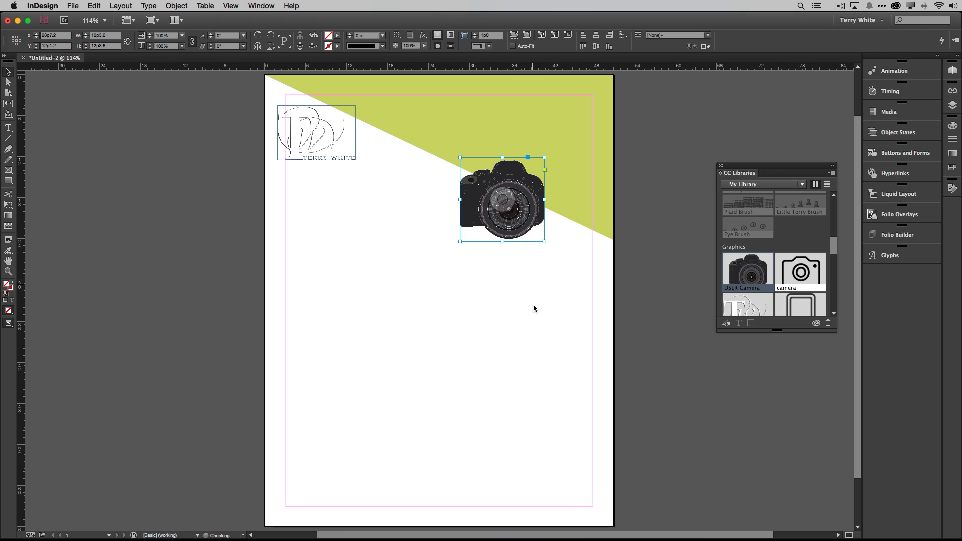
{"action": "left_click", "coordinate": [524, 337]}
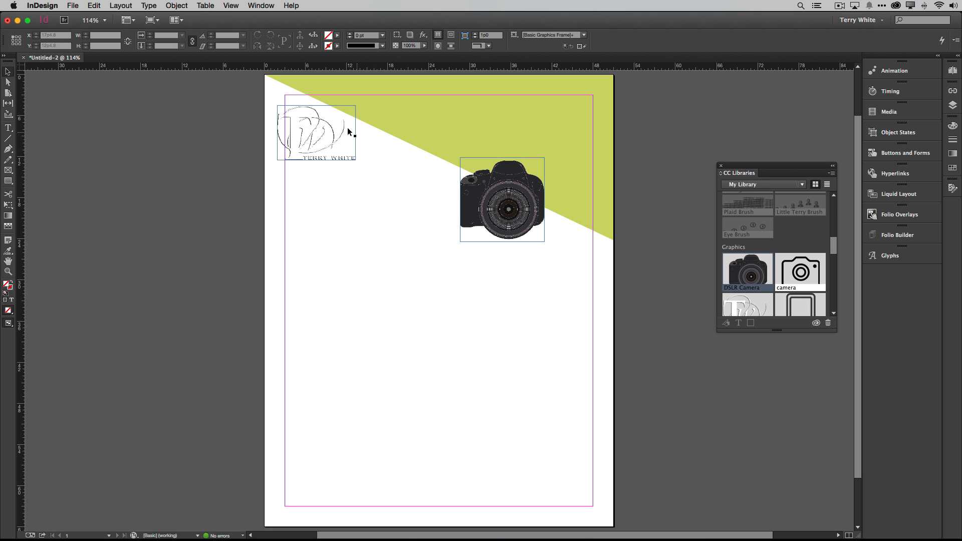
- Scale the TW Logo smaller and tuck it into the top-left margin corner
{"action": "left_click", "coordinate": [315, 132]}
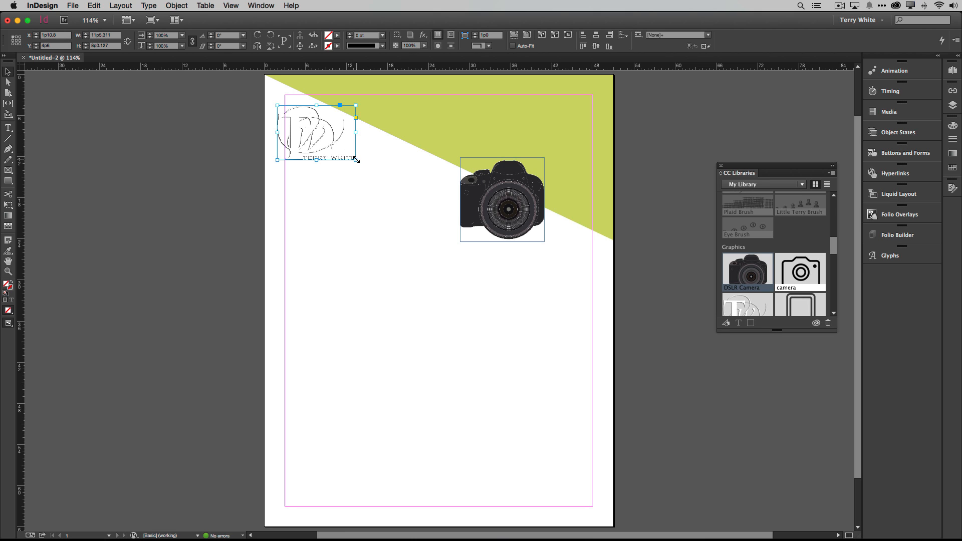
{"action": "left_click_drag", "start_coordinate": [359, 162], "coordinate": [330, 142]}
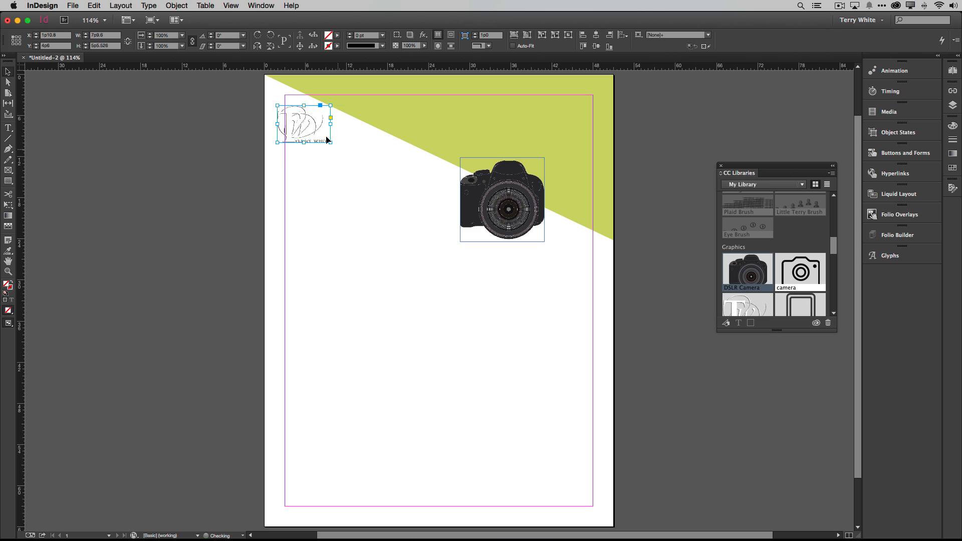
{"action": "left_click_drag", "start_coordinate": [303, 122], "coordinate": [307, 113]}
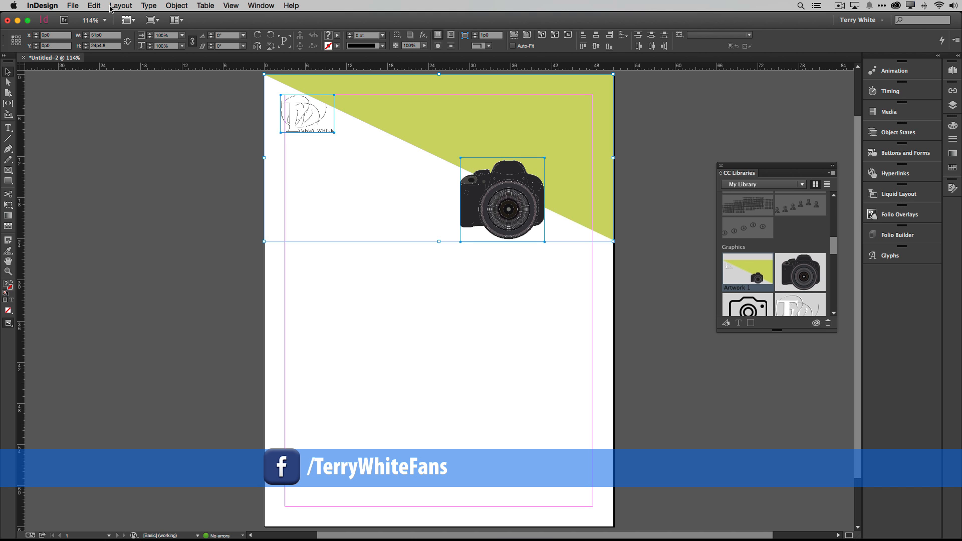
- Create a second Letter document with Facing Pages unchecked
{"action": "left_click", "coordinate": [73, 6]}
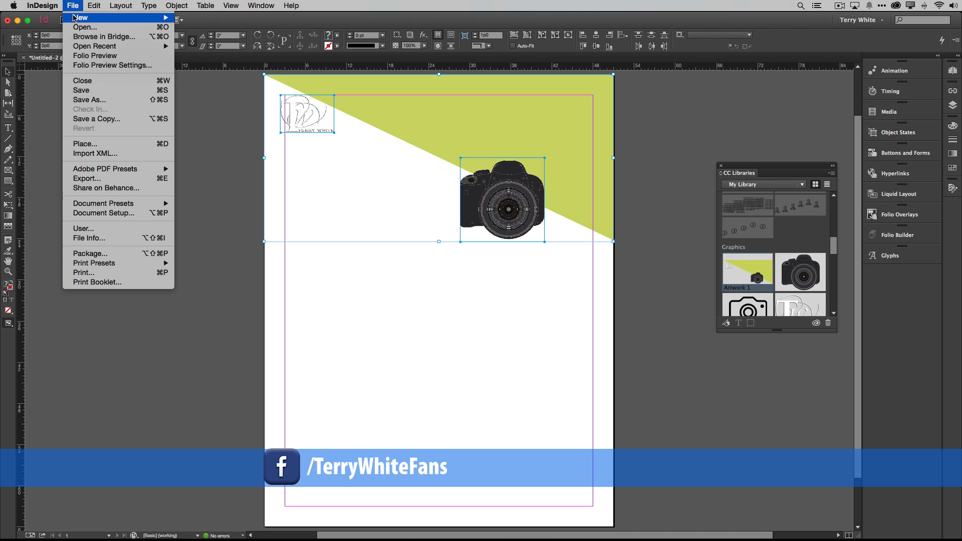
{"action": "left_click", "coordinate": [80, 17]}
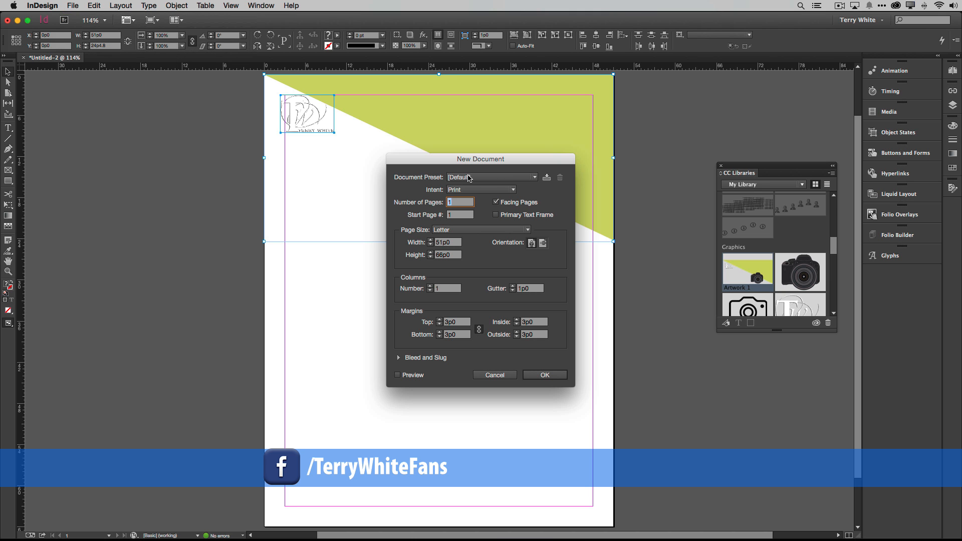
{"action": "left_click", "coordinate": [496, 201]}
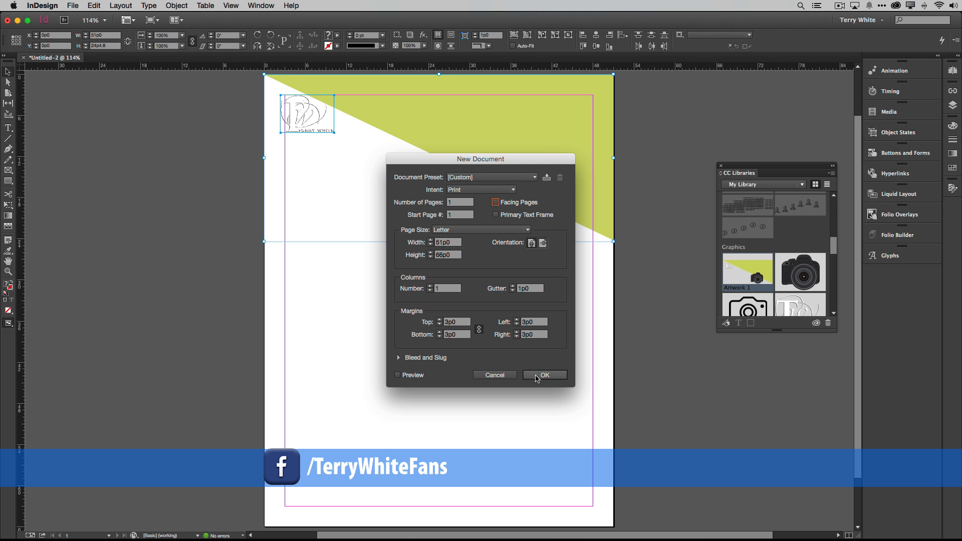
{"action": "left_click", "coordinate": [542, 375]}
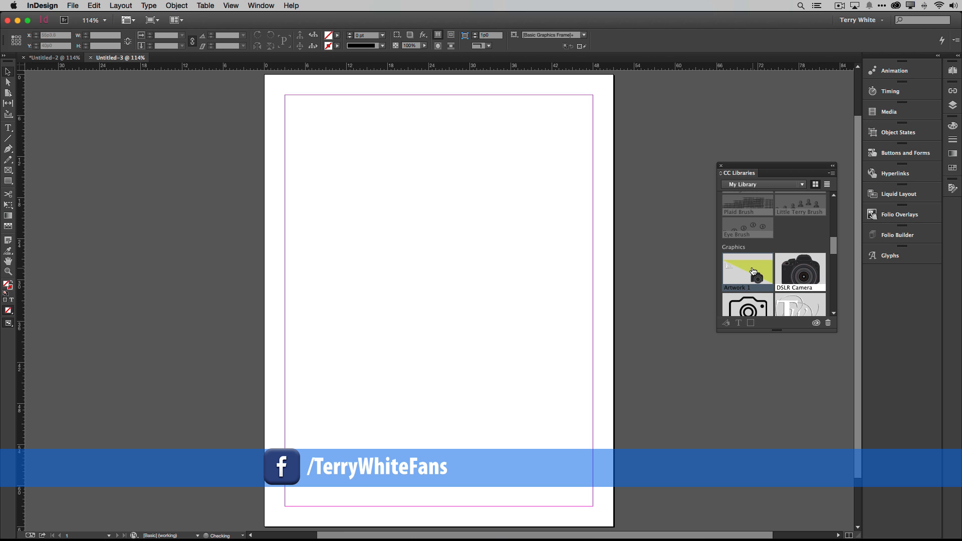
{"action": "mouse_move", "coordinate": [748, 272]}
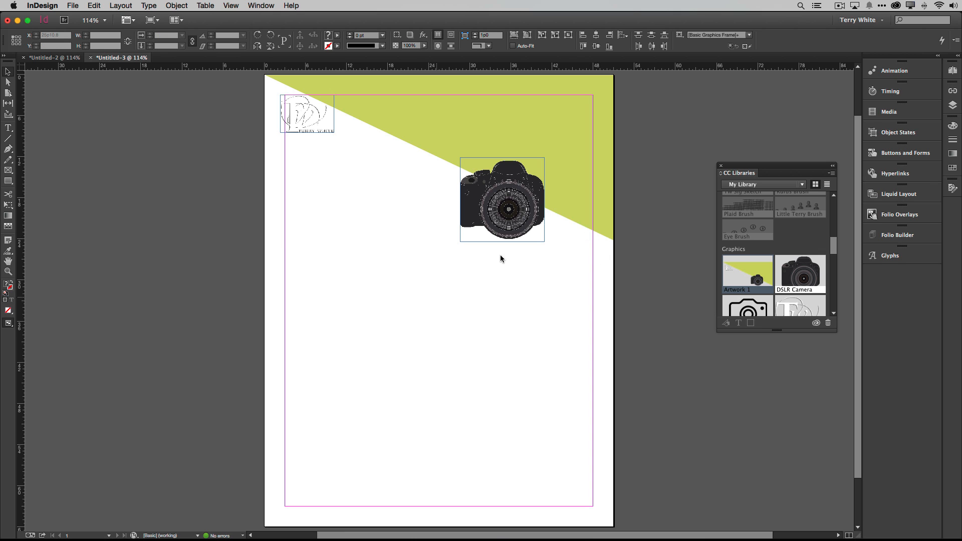
- Recolor the selected triangle with the Dolphin Blue theme swatches so its fill turns blue
{"action": "left_click", "coordinate": [429, 123]}
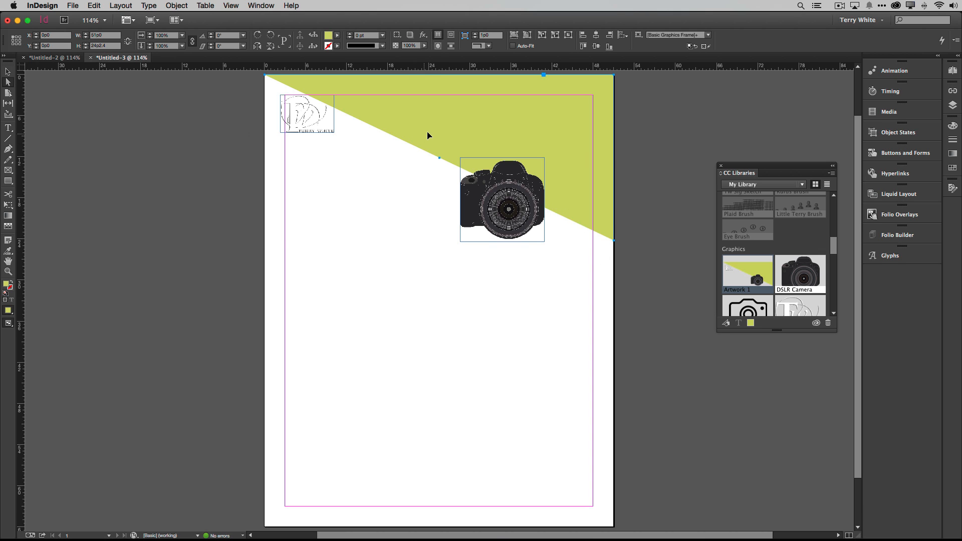
{"action": "mouse_move", "coordinate": [821, 222]}
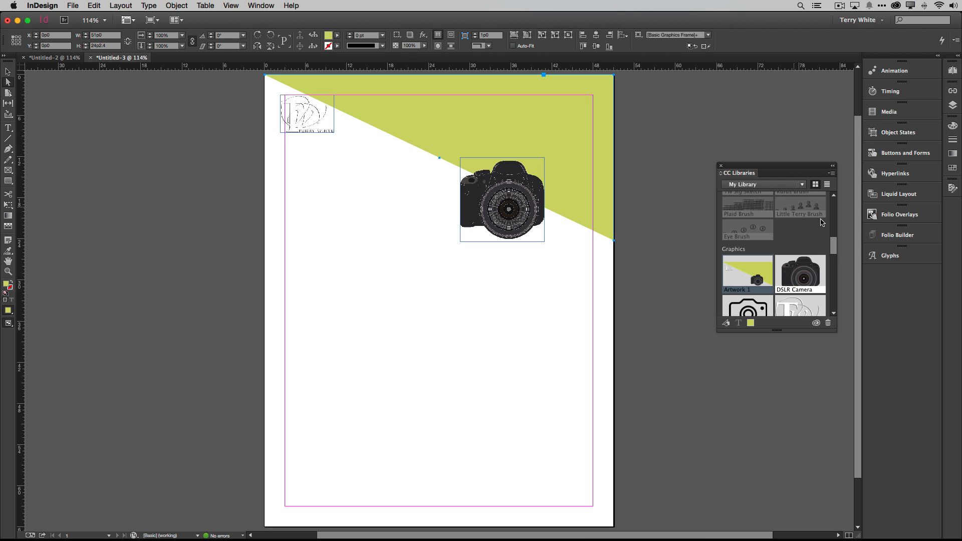
{"action": "scroll", "scroll_direction": "down", "scroll_amount": 3}
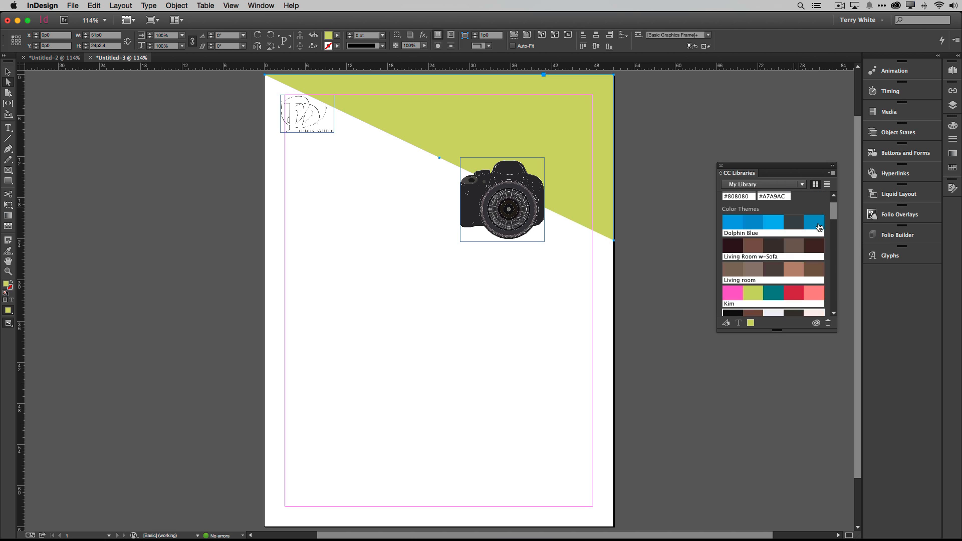
{"action": "left_click", "coordinate": [817, 222]}
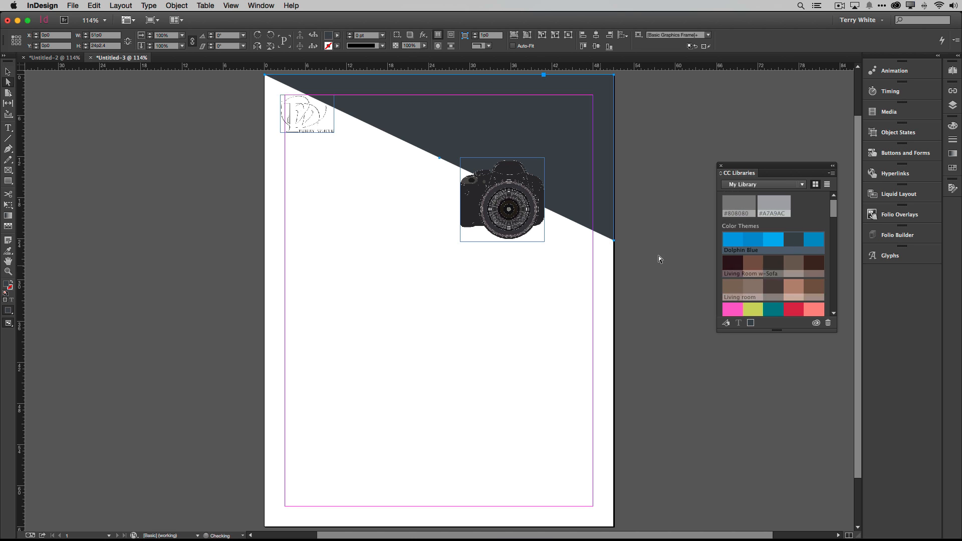
{"action": "left_click", "coordinate": [731, 239]}
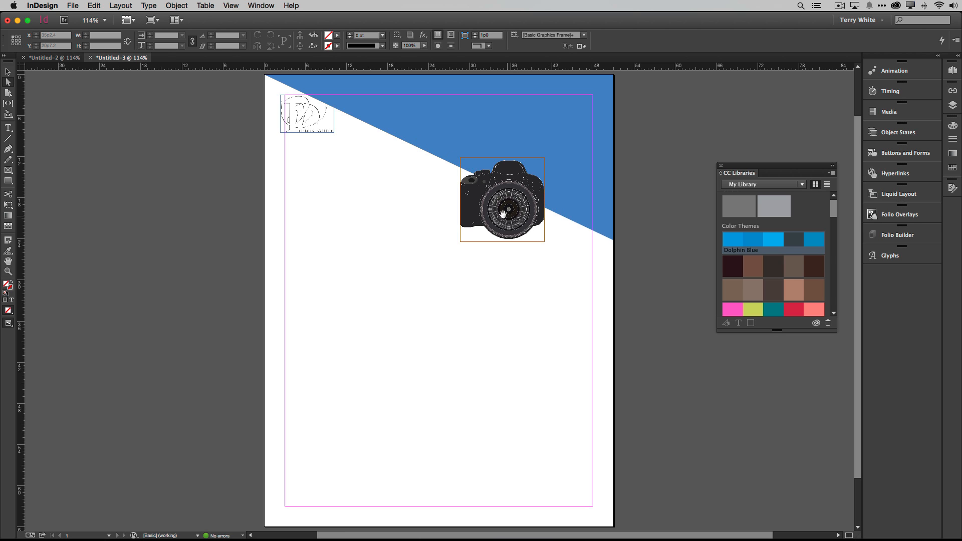
{"action": "left_click", "coordinate": [434, 279]}
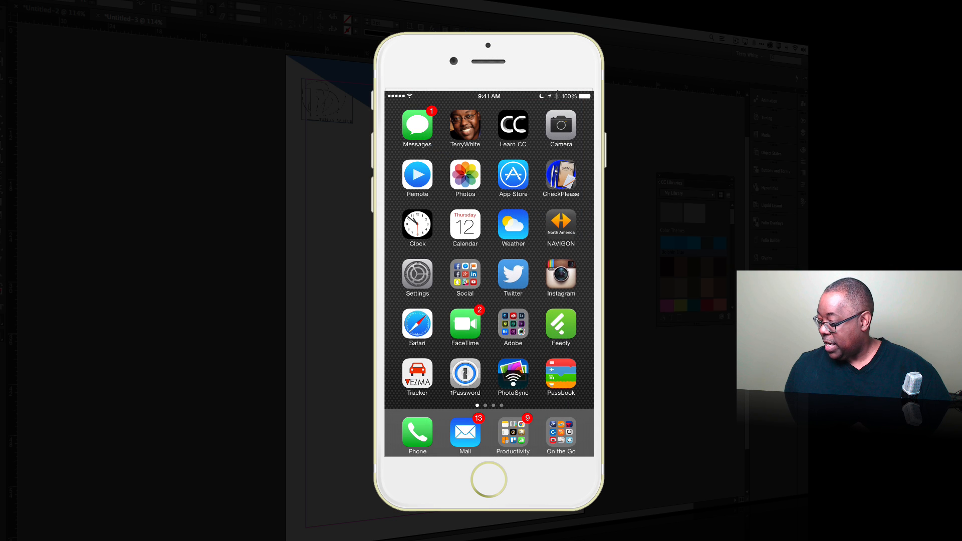
- Launch Adobe Shape on the iPhone and switch it to My Library
{"action": "left_click", "coordinate": [513, 324]}
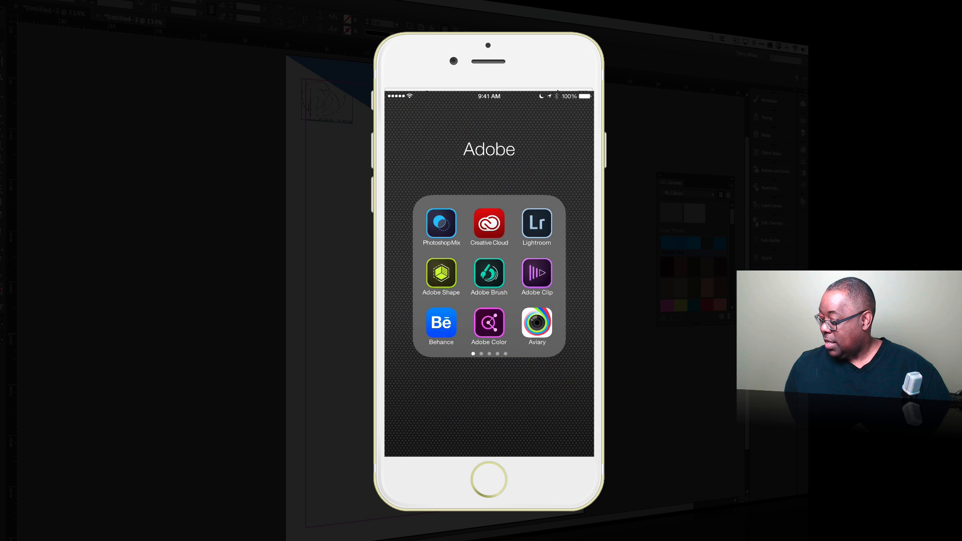
{"action": "left_click", "coordinate": [441, 273]}
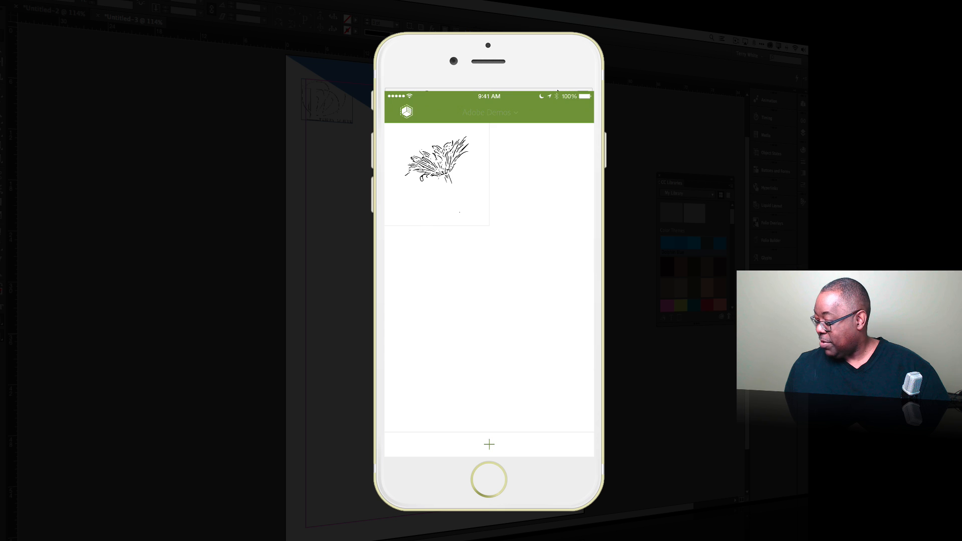
{"action": "left_click", "coordinate": [489, 112]}
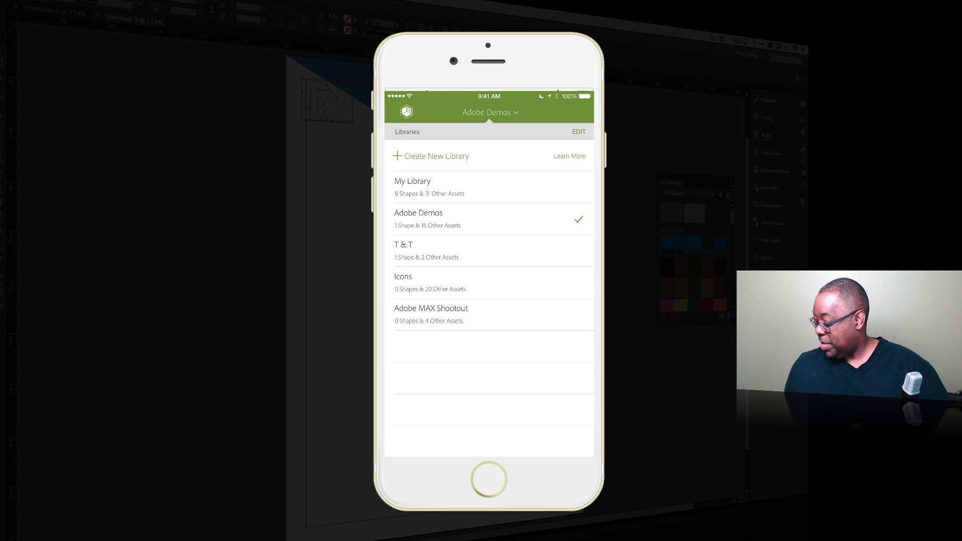
{"action": "left_click", "coordinate": [412, 182]}
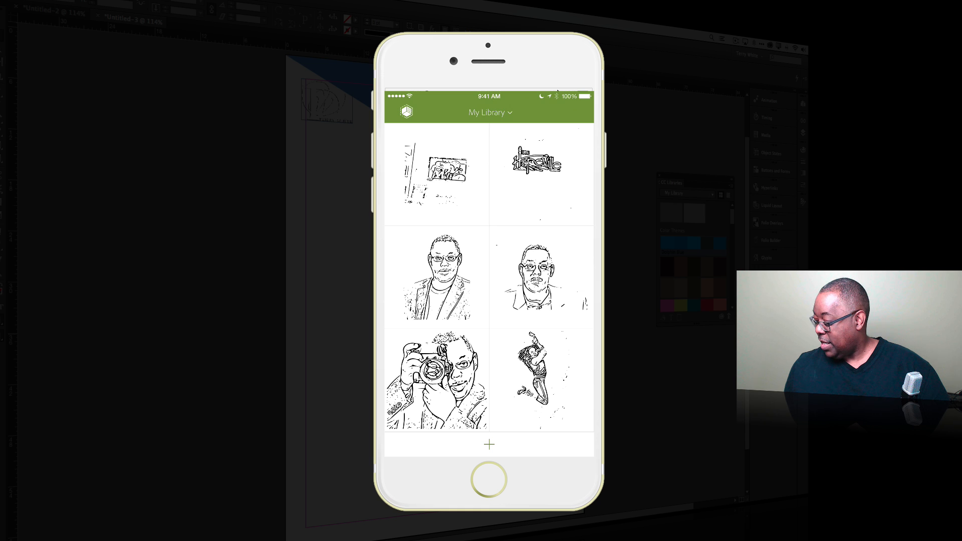
- Start a new shape captured from the phone camera aimed at the DSLR
{"action": "left_click", "coordinate": [489, 444]}
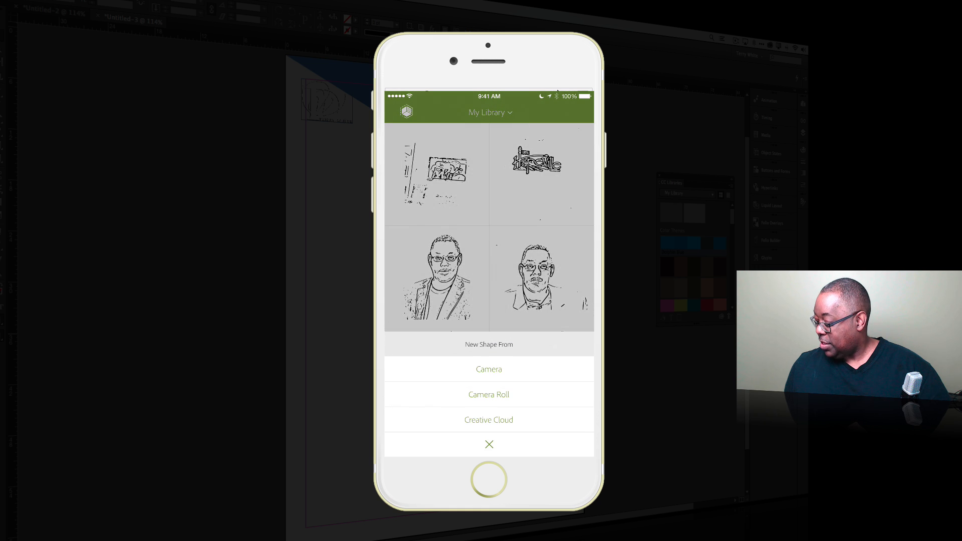
{"action": "left_click", "coordinate": [489, 369]}
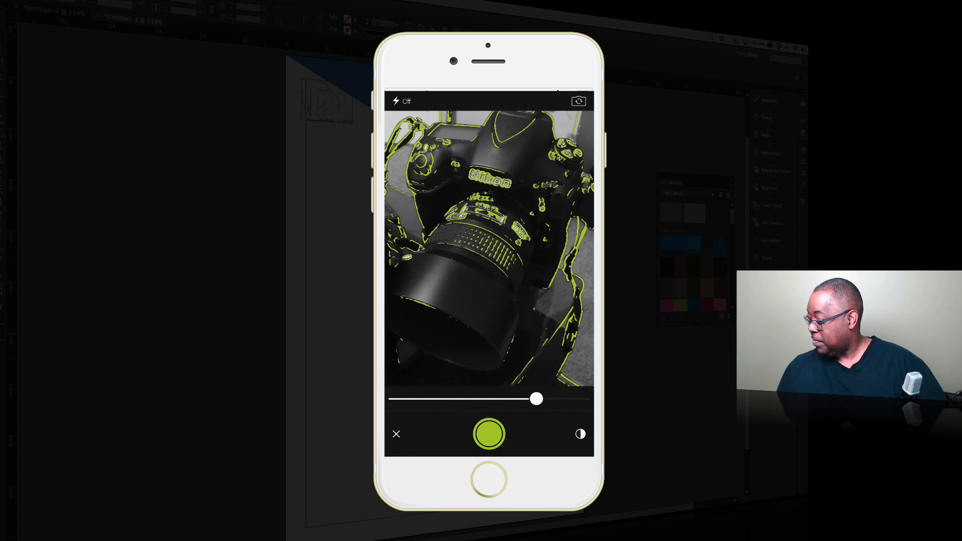
- Capture the Nikon DSLR's outline as a line-art shape named D810 saved to My Library
{"action": "left_click", "coordinate": [488, 434]}
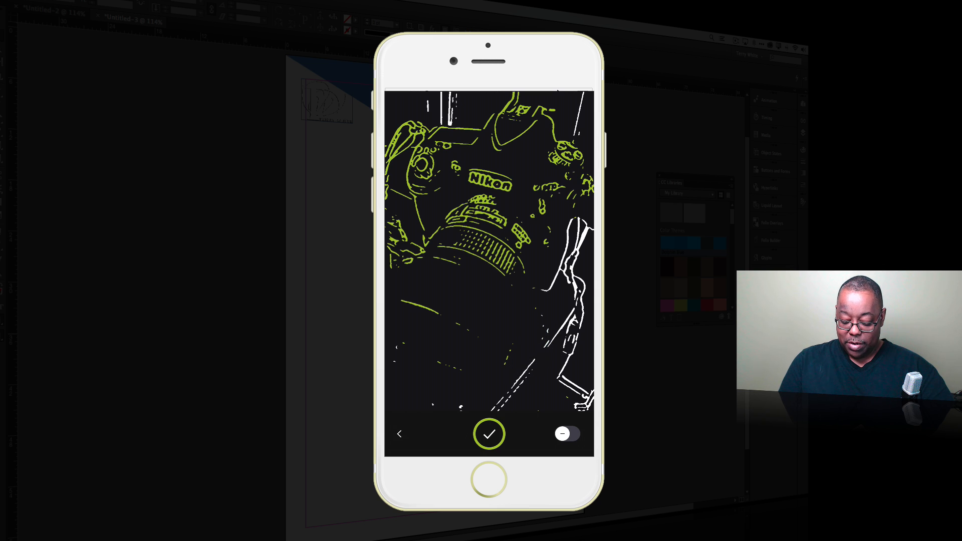
{"action": "left_click", "coordinate": [488, 434]}
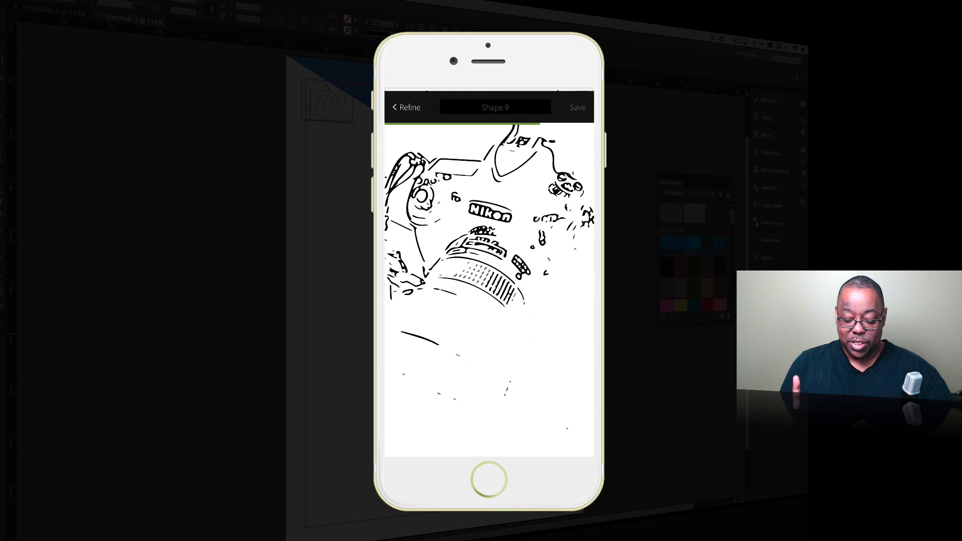
{"action": "left_click", "coordinate": [494, 107]}
{"action": "type", "text": "D"}
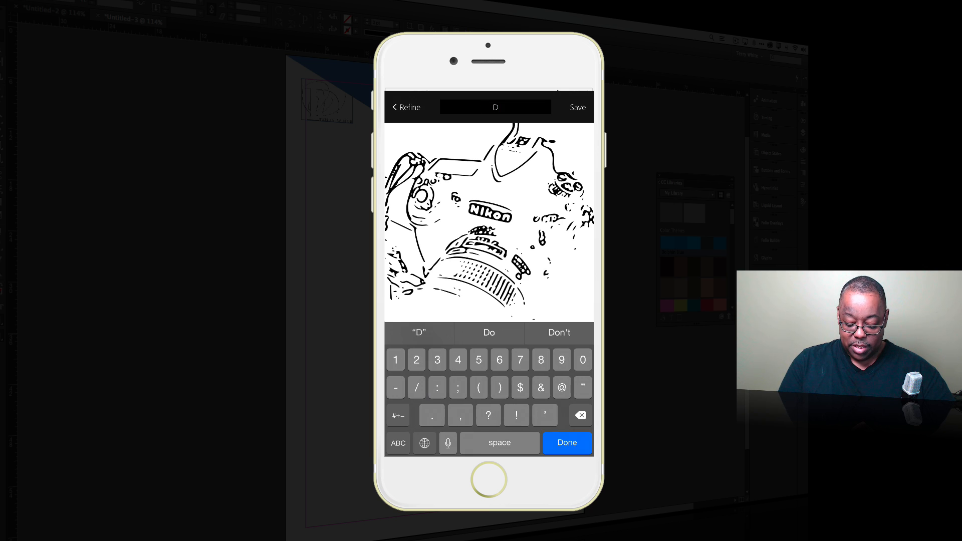
{"action": "type", "text": "810"}
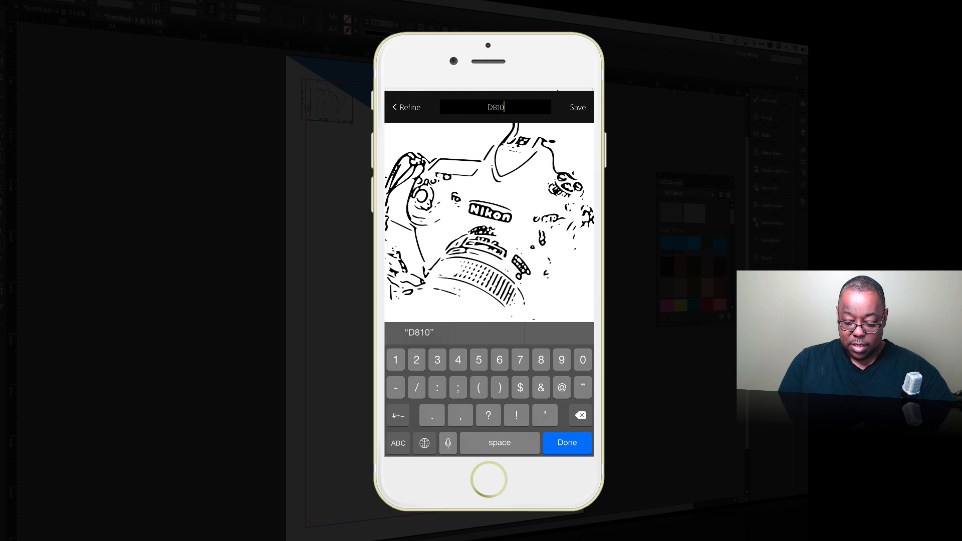
{"action": "left_click", "coordinate": [575, 107]}
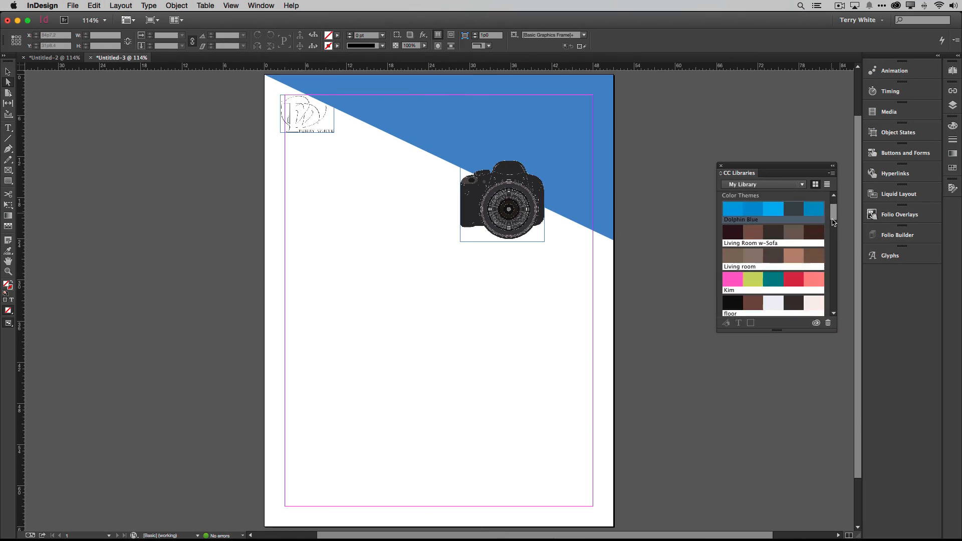
- Place the D810 graphic from My Library onto the page beside the DSLR camera
{"action": "scroll", "scroll_direction": "down", "scroll_amount": 3}
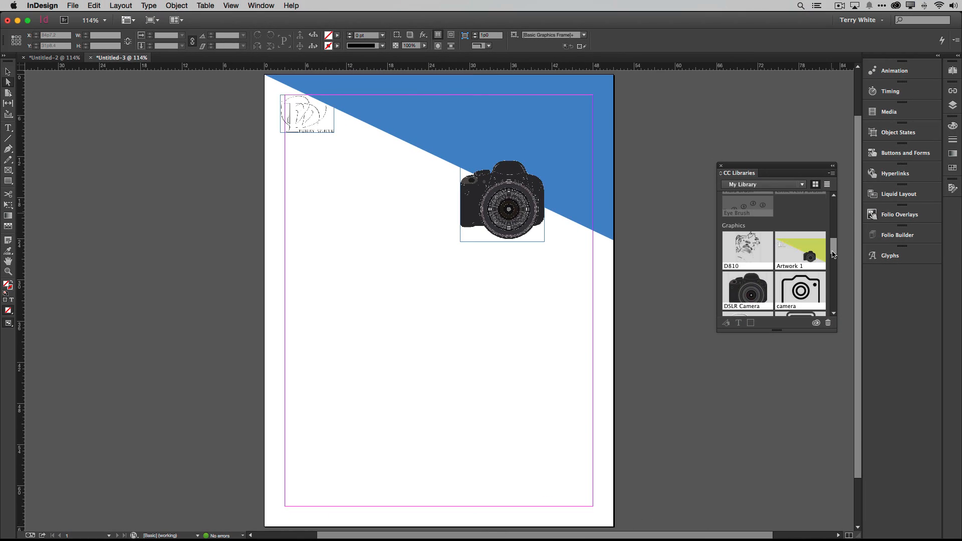
{"action": "mouse_move", "coordinate": [744, 248]}
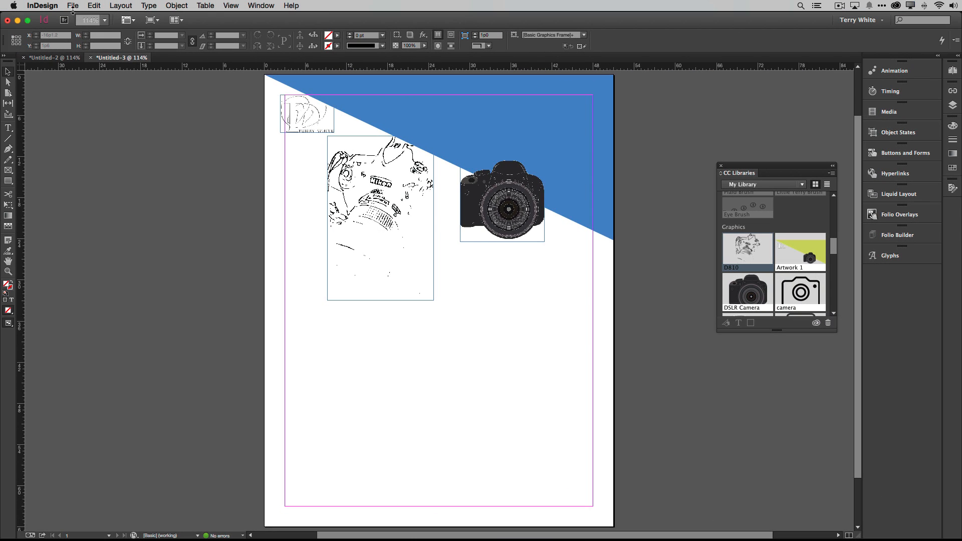
- Load IDLibrary from the Expanse drive and place the Vintage Gear Wild Leaves article below the cameras
{"action": "left_click", "coordinate": [72, 6]}
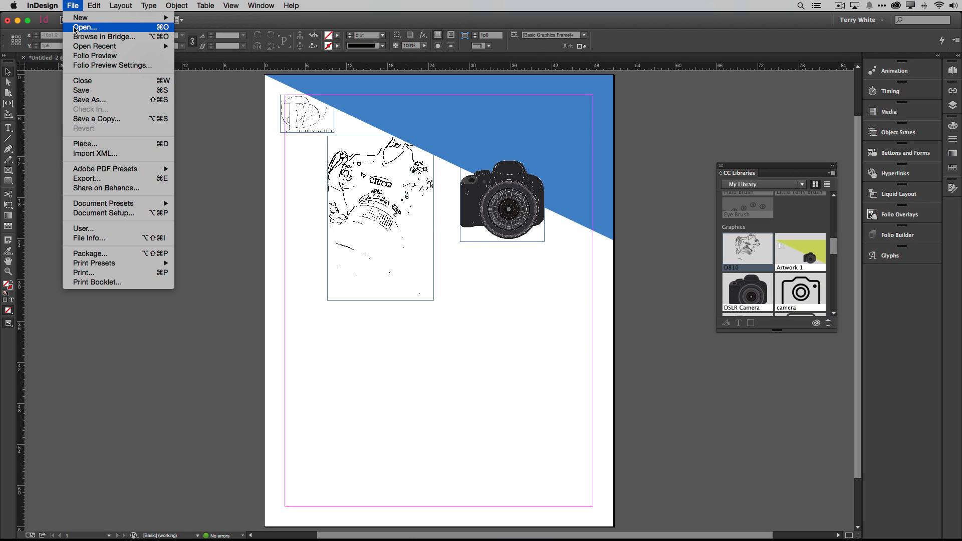
{"action": "left_click", "coordinate": [84, 27]}
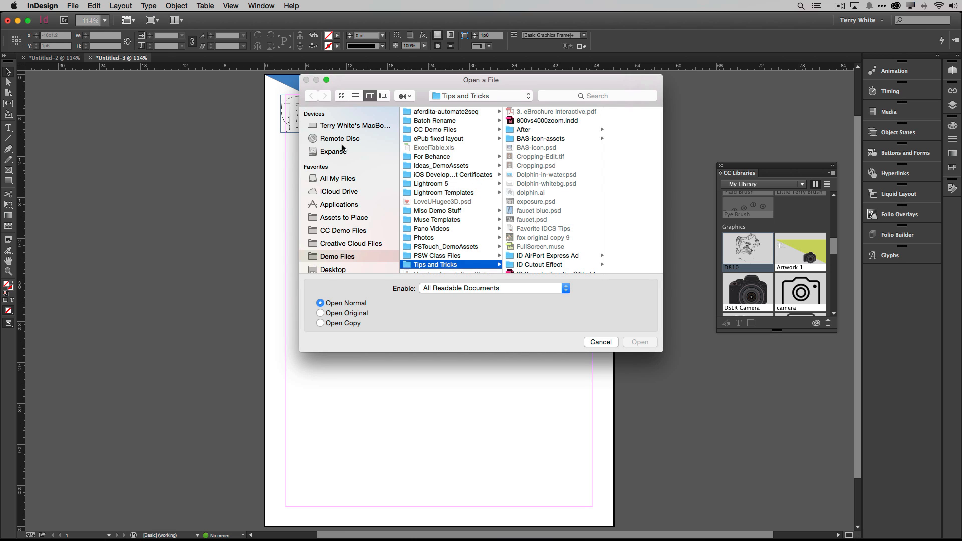
{"action": "left_click", "coordinate": [333, 151]}
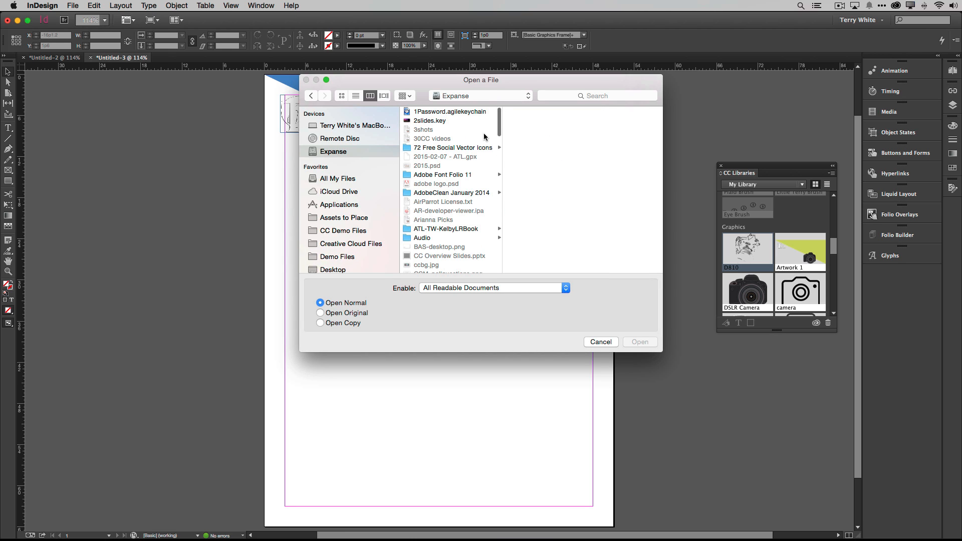
{"action": "mouse_move", "coordinate": [574, 258]}
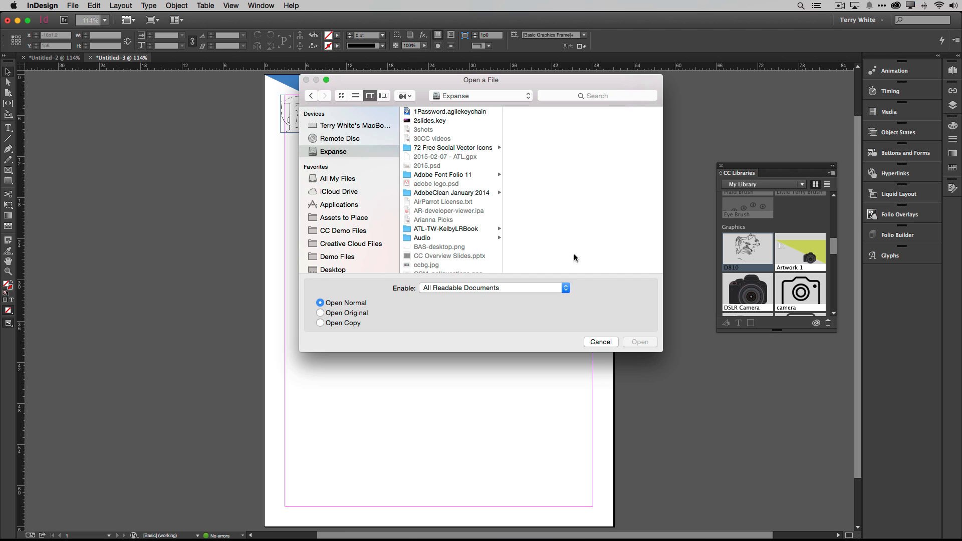
{"action": "scroll", "scroll_direction": "down", "scroll_amount": 3}
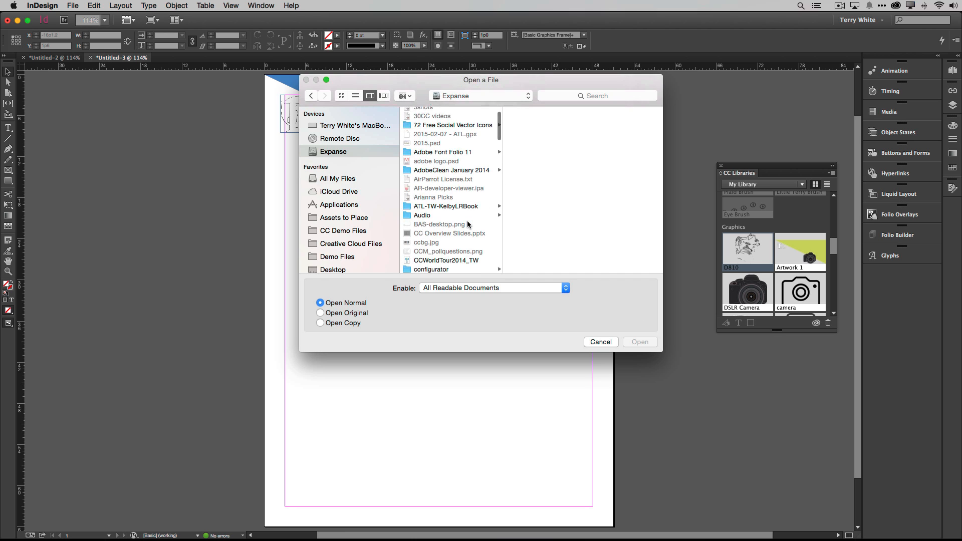
{"action": "scroll", "scroll_direction": "down", "scroll_amount": 3}
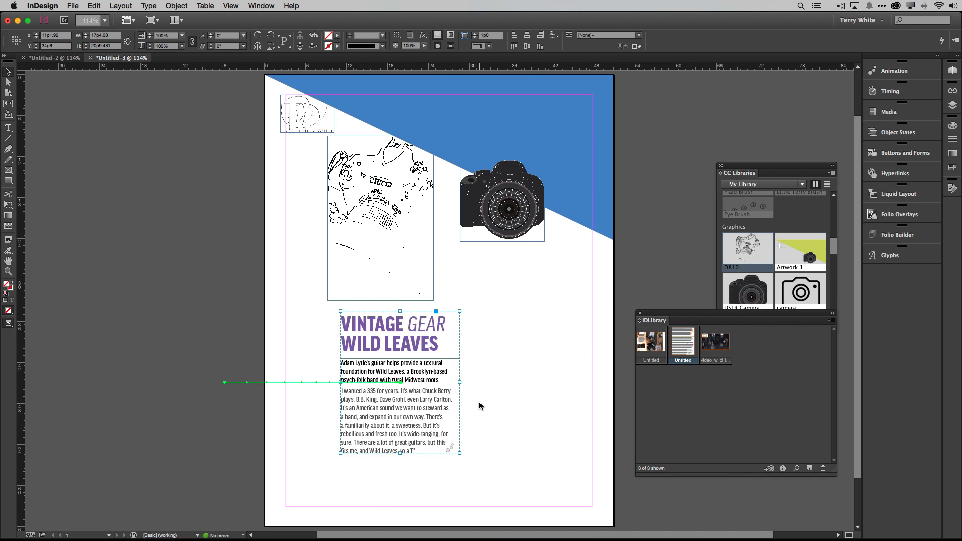
{"action": "left_click", "coordinate": [561, 399]}
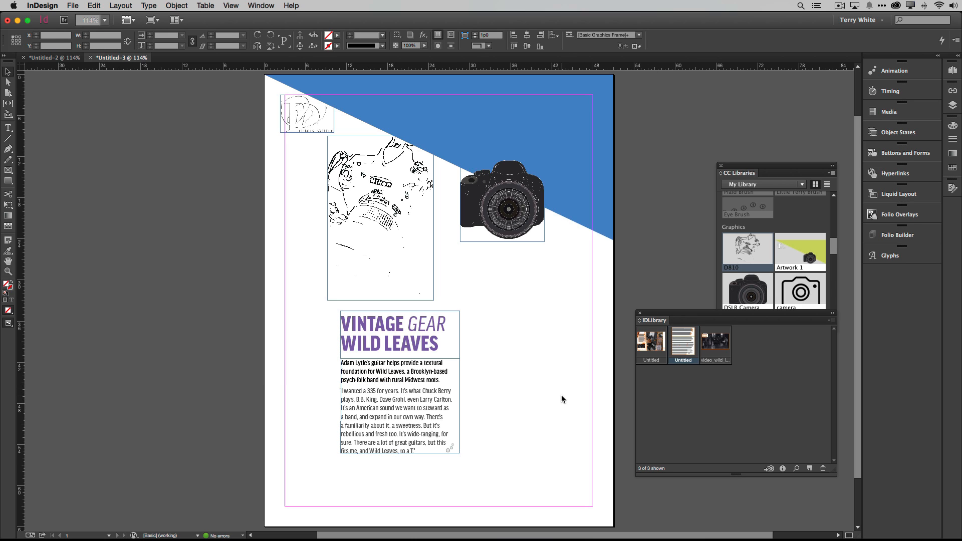
- Migrate IDLibrary into a new CC library 'ID Library' and close the old panel
{"action": "left_click", "coordinate": [570, 399]}
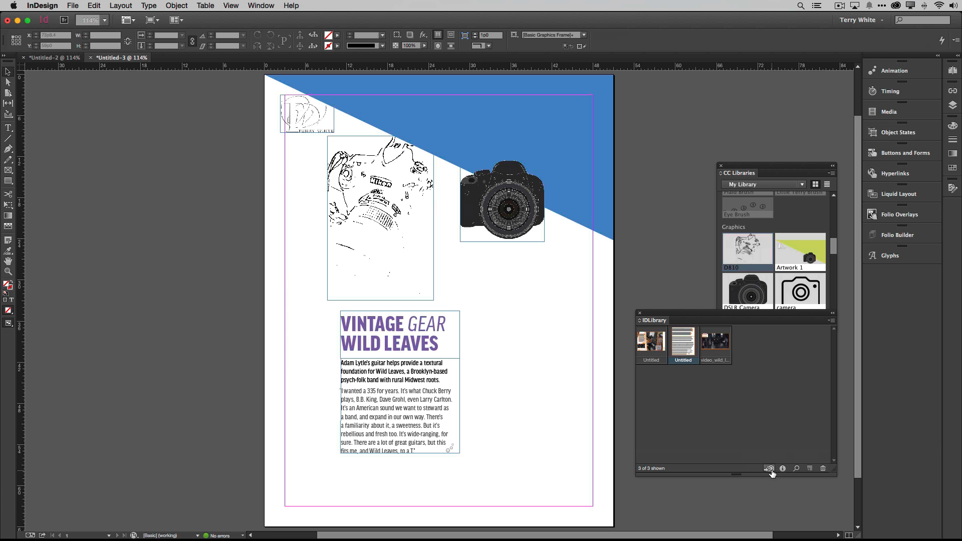
{"action": "left_click", "coordinate": [771, 469]}
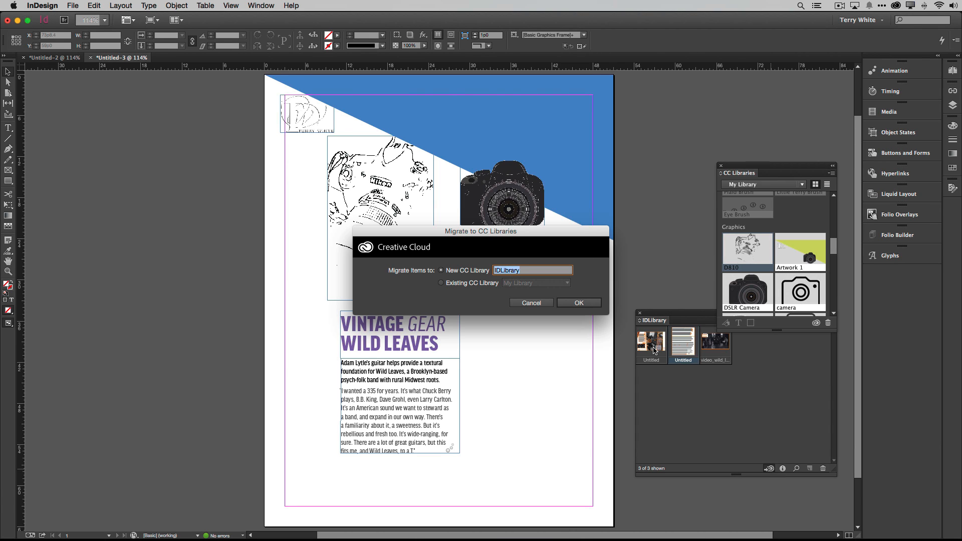
{"action": "mouse_move", "coordinate": [482, 286]}
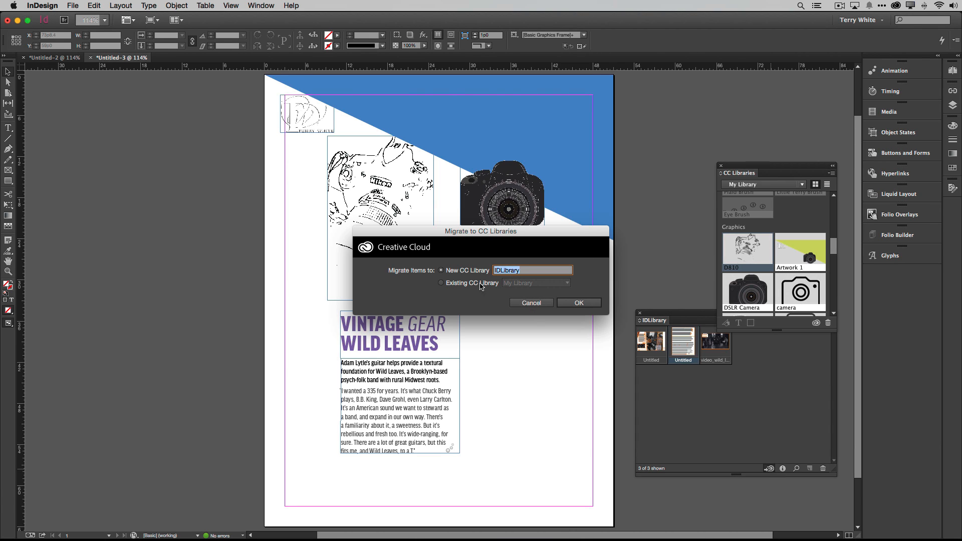
{"action": "mouse_move", "coordinate": [514, 281]}
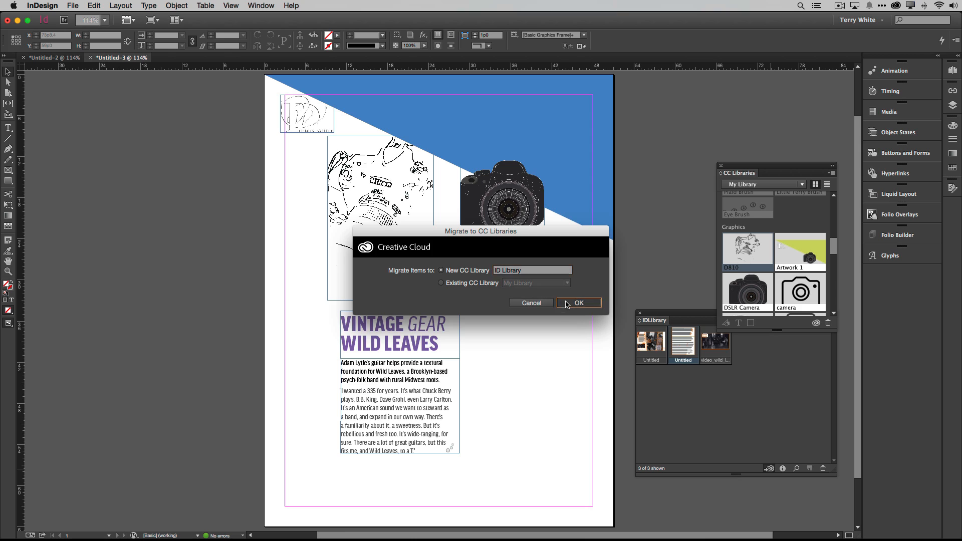
{"action": "left_click", "coordinate": [577, 302]}
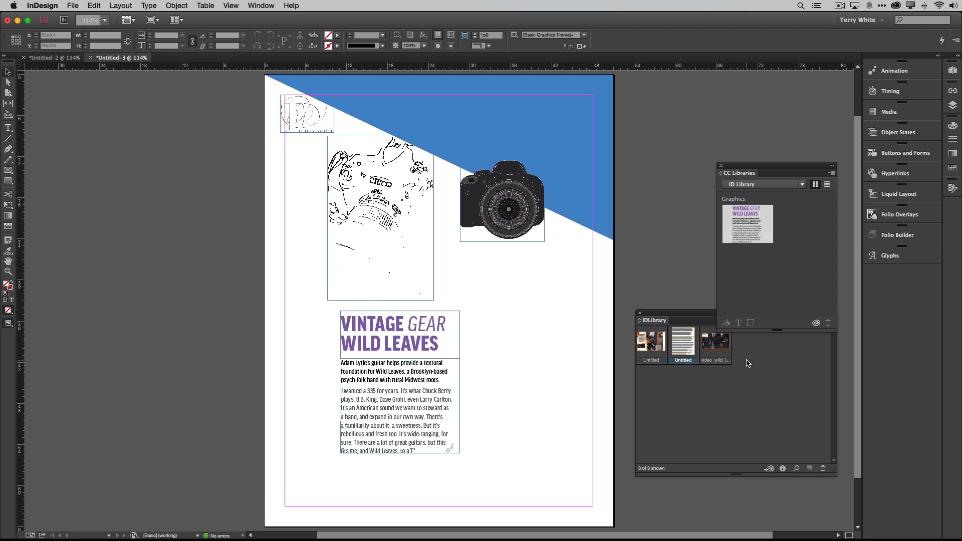
{"action": "mouse_move", "coordinate": [715, 346]}
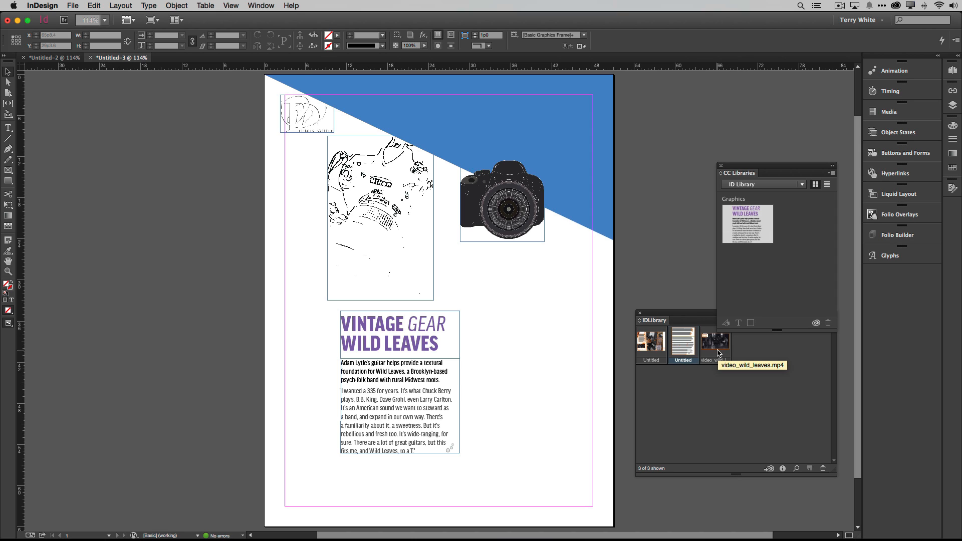
{"action": "mouse_move", "coordinate": [714, 373]}
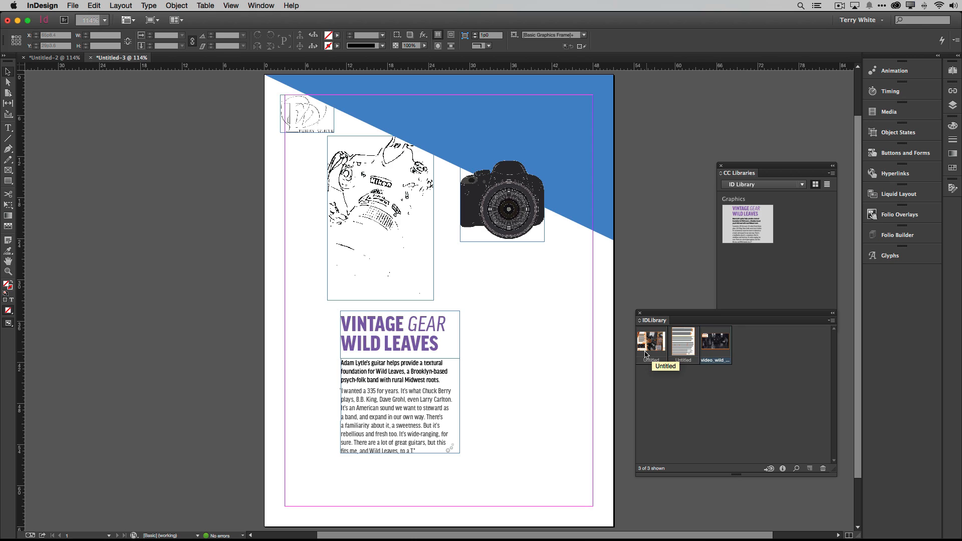
{"action": "mouse_move", "coordinate": [744, 368]}
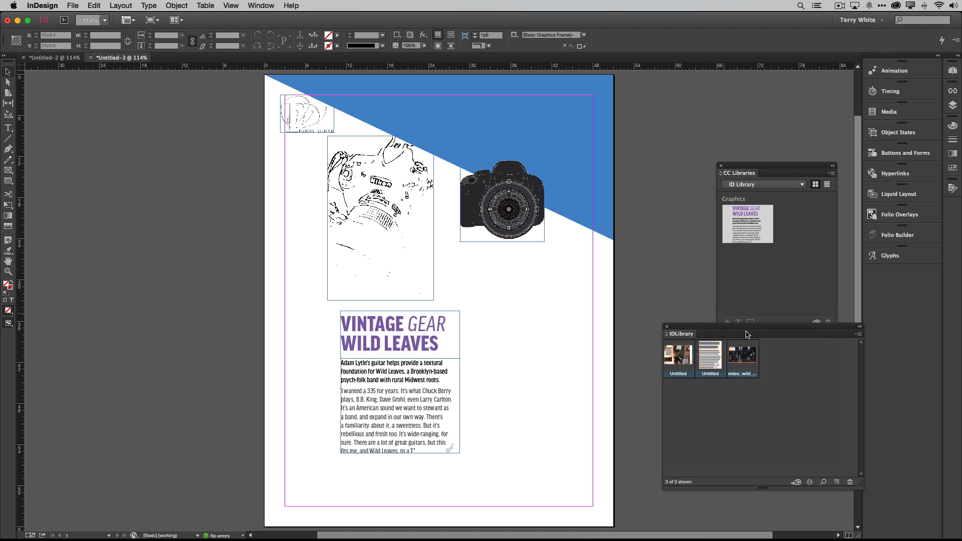
{"action": "left_click", "coordinate": [666, 326]}
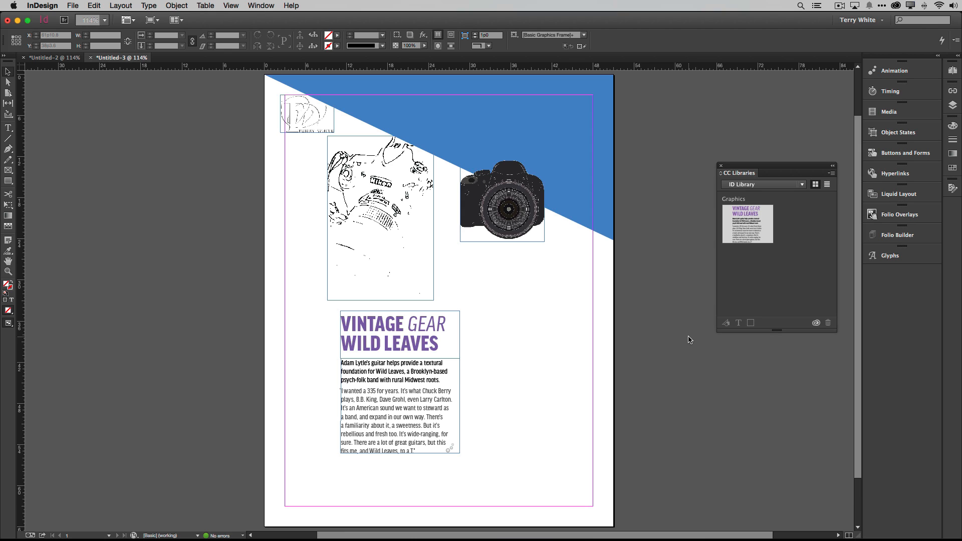